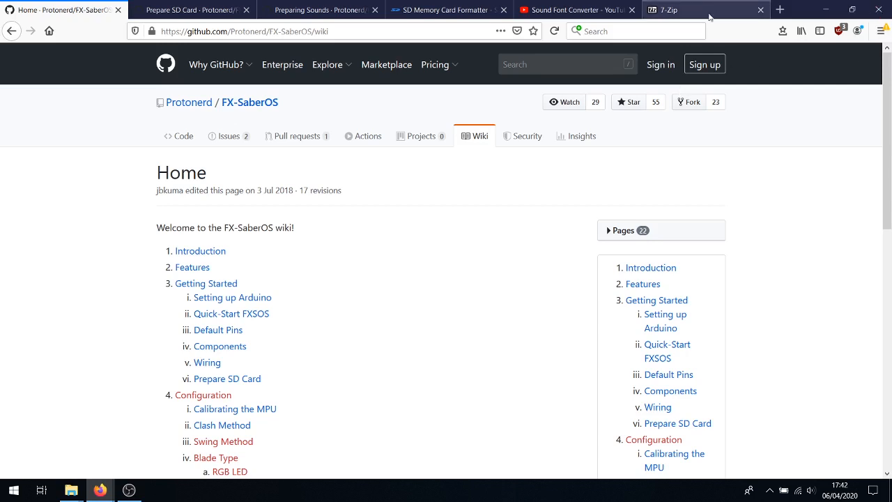
- Switch to the 7-Zip tab to view its Windows download options
left_click(690, 9)
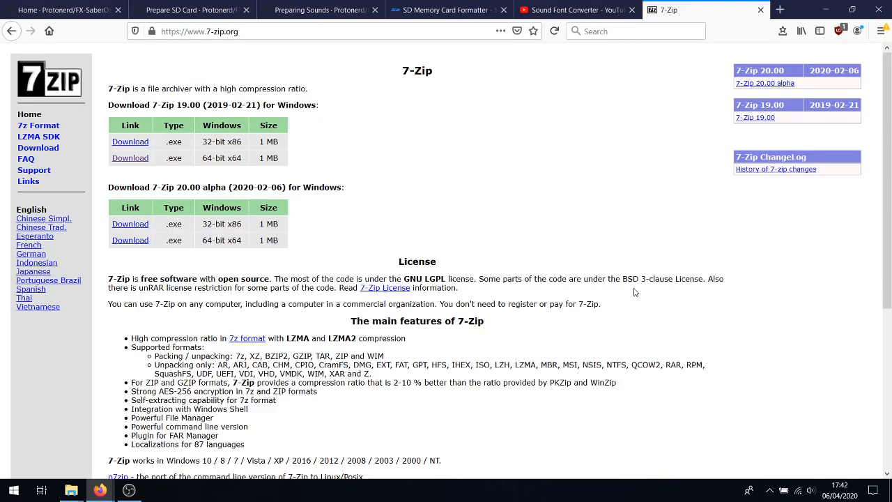
mouse_move(577, 252)
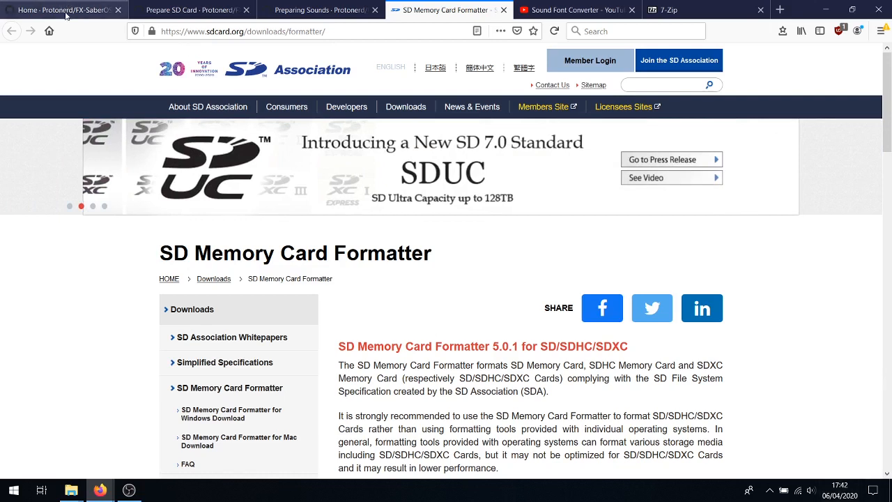
- Return to the 'Home - Protonerd/FX-SaberOS' wiki tab with its table of contents
left_click(59, 10)
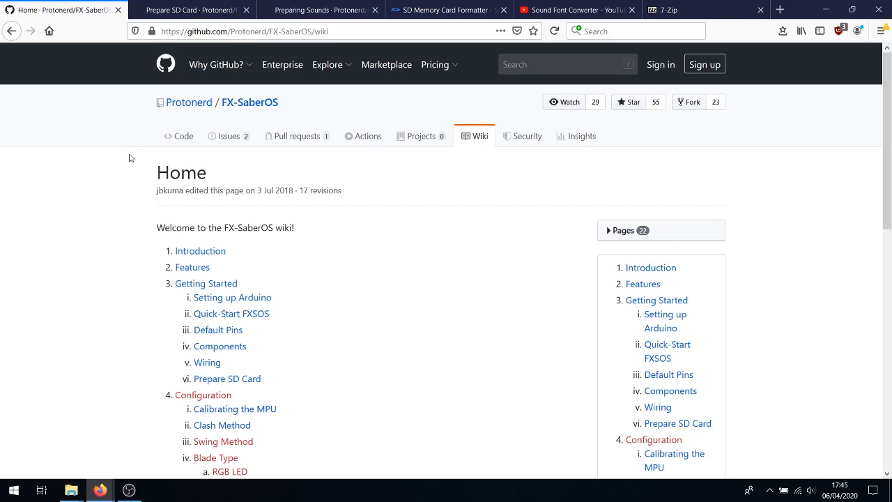
mouse_move(213, 65)
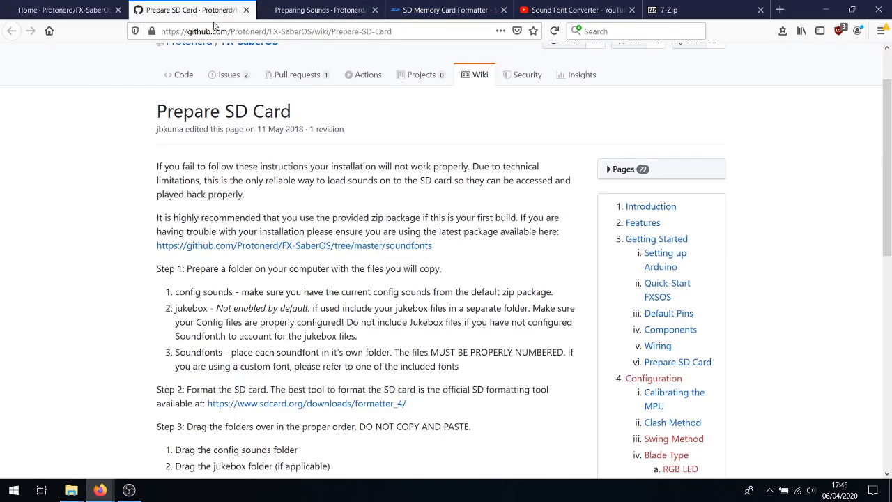
mouse_move(317, 64)
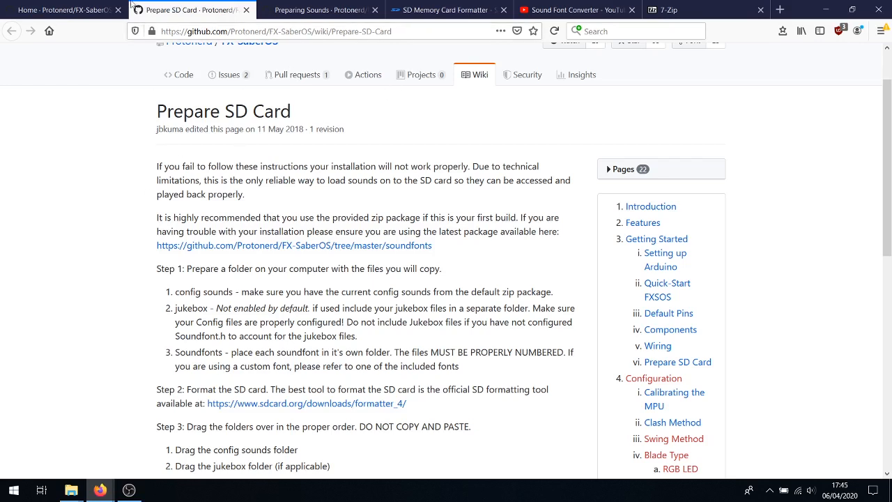
- Open the Soundfont.h wiki link in a new tab, read its defines, then return to Home
scroll("down", 3)
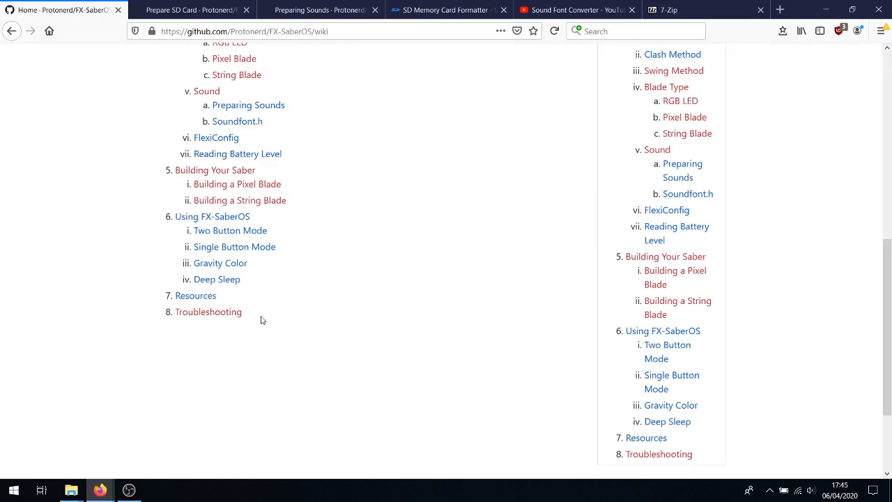
right_click(236, 183)
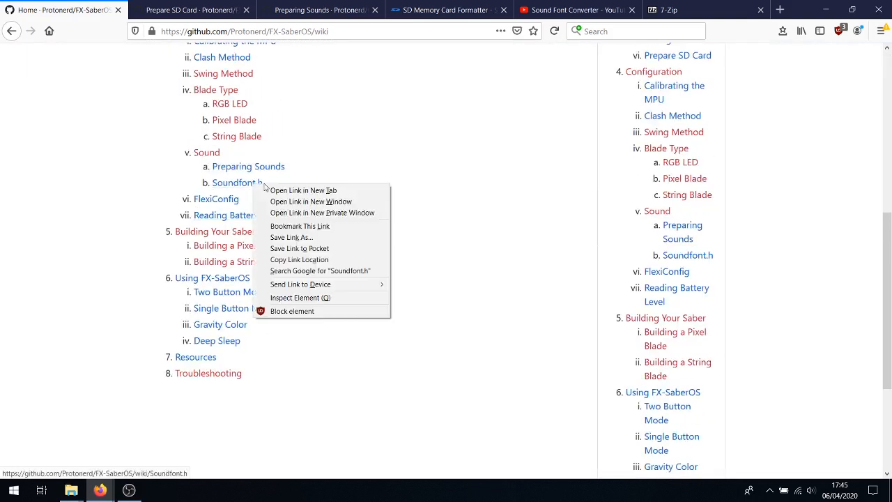
left_click(304, 191)
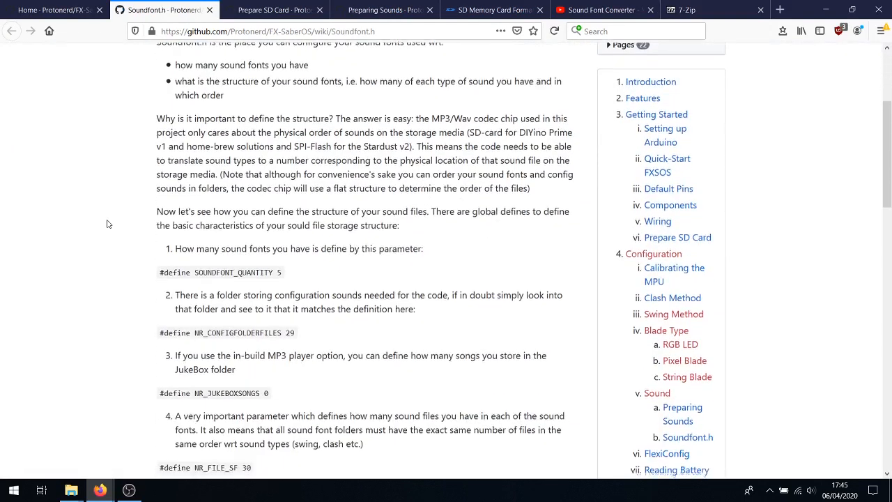
scroll("down", 3)
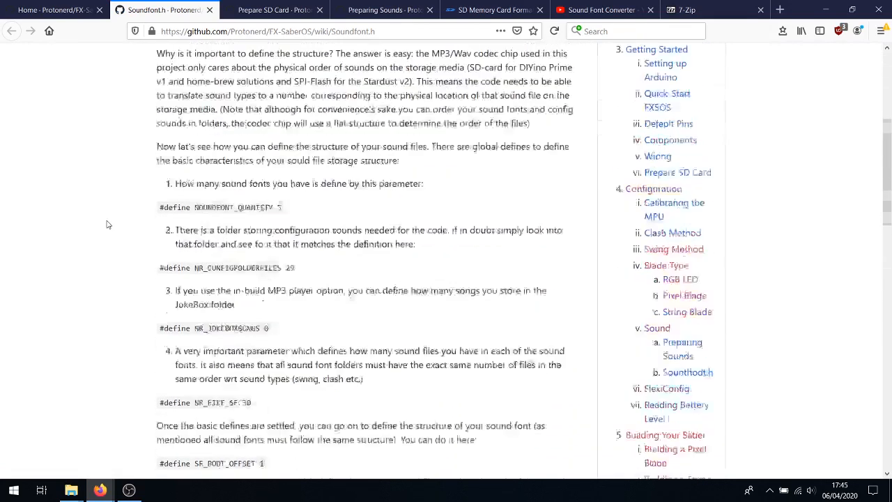
left_click(52, 10)
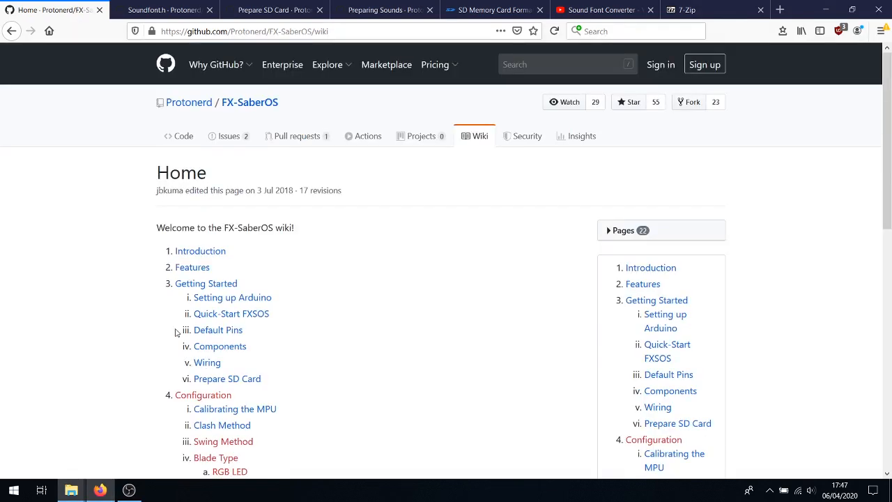
mouse_move(84, 445)
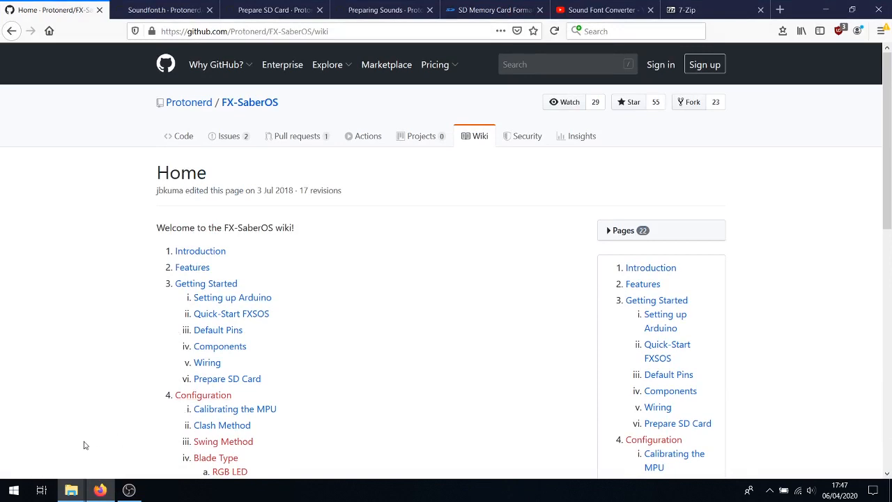
mouse_move(82, 471)
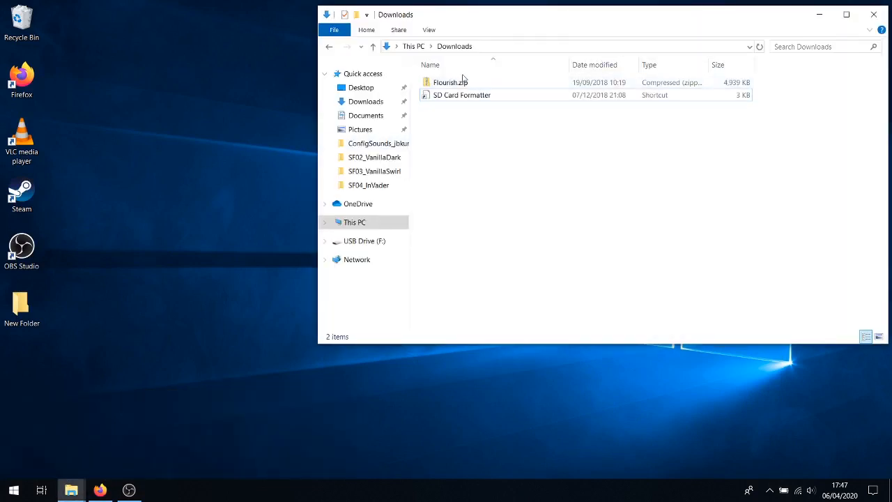
- Quick-format the F: card to FAT32 with SD Card Formatter, then close the formatter
double_click(462, 95)
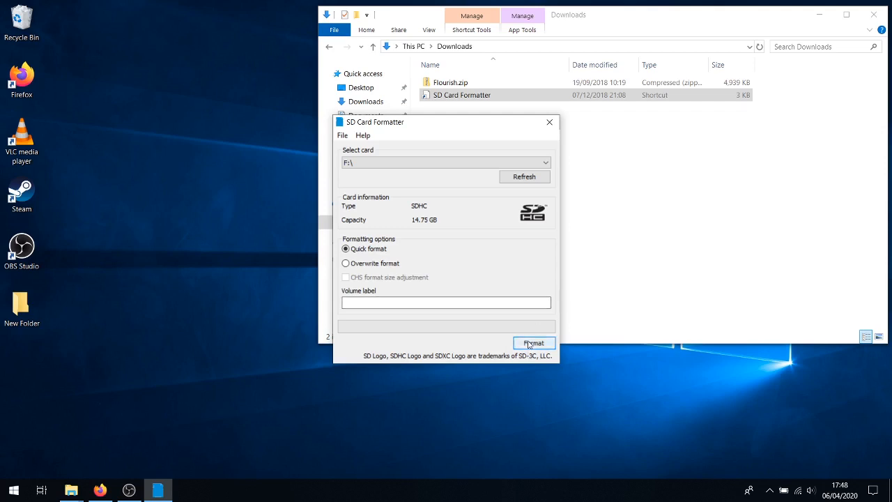
left_click(534, 343)
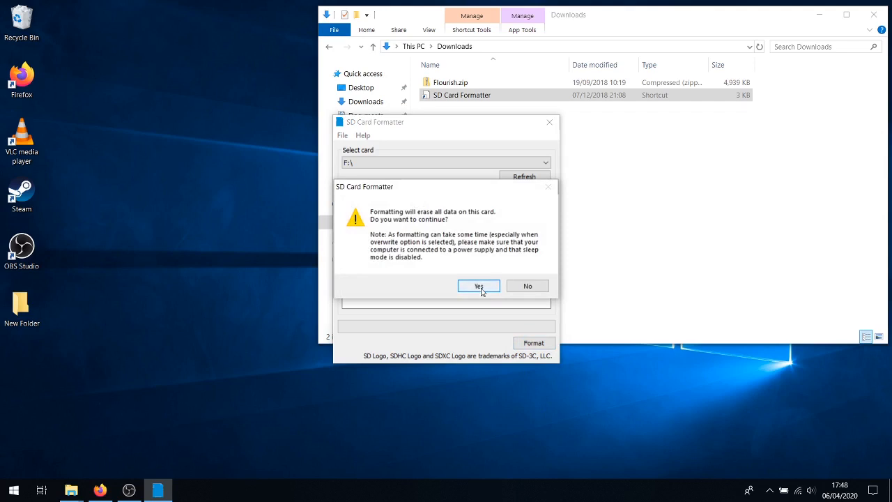
left_click(478, 285)
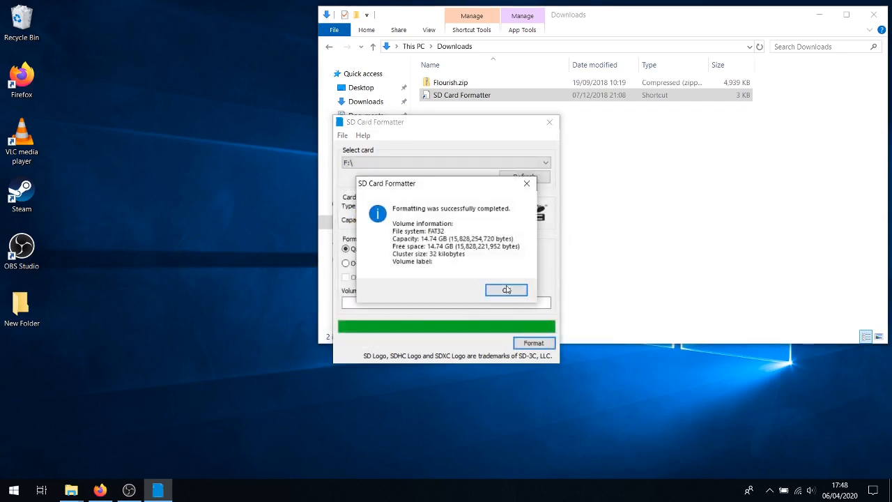
left_click(507, 290)
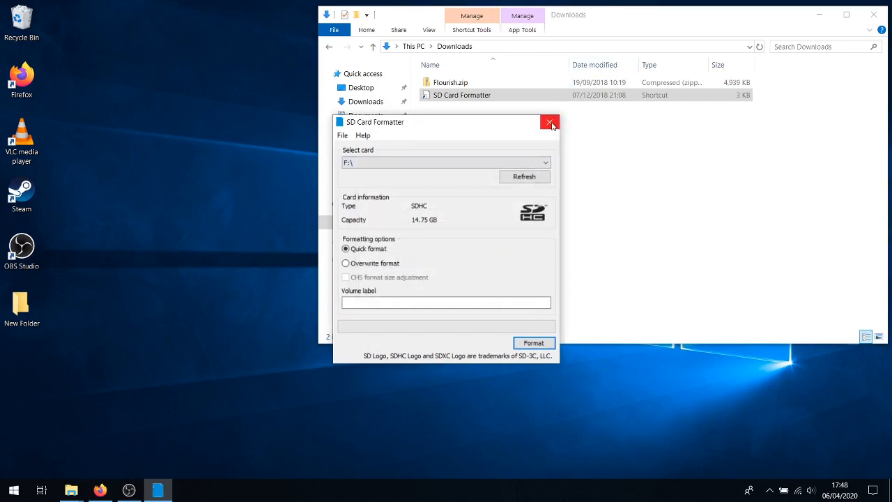
left_click(550, 122)
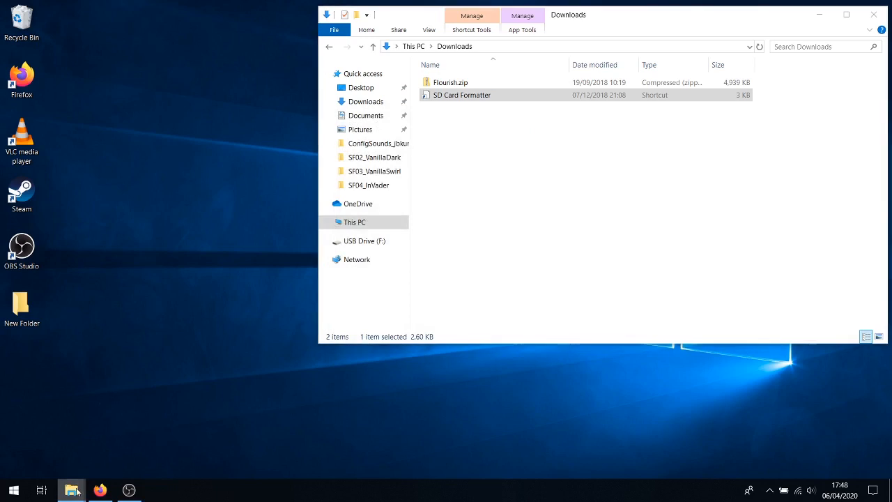
mouse_move(71, 490)
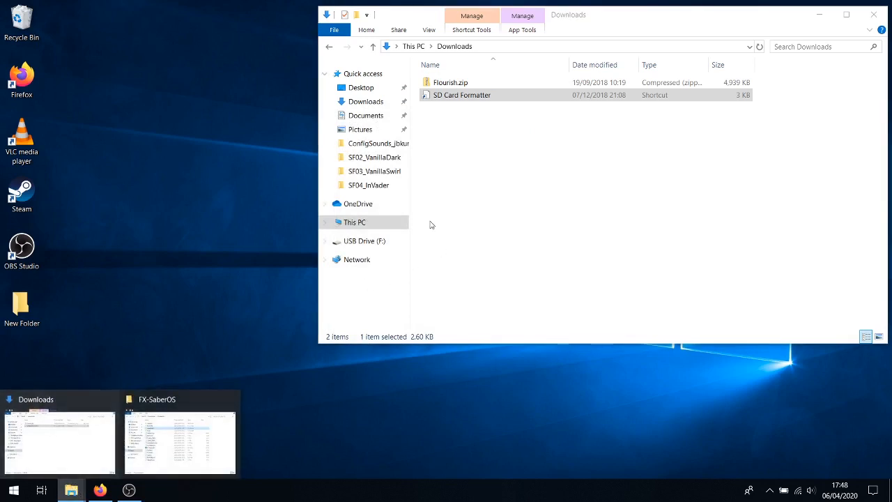
- View USB Drive (F:) and confirm it is empty with 0 items
right_click(364, 240)
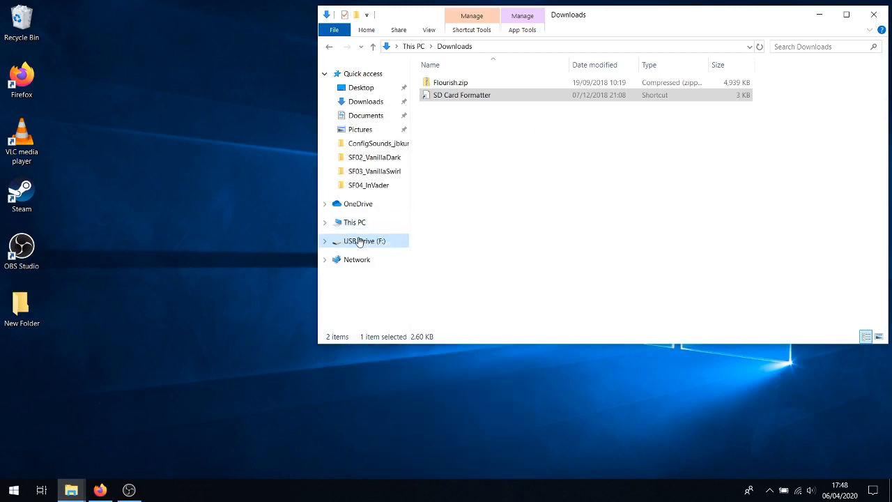
left_click(364, 241)
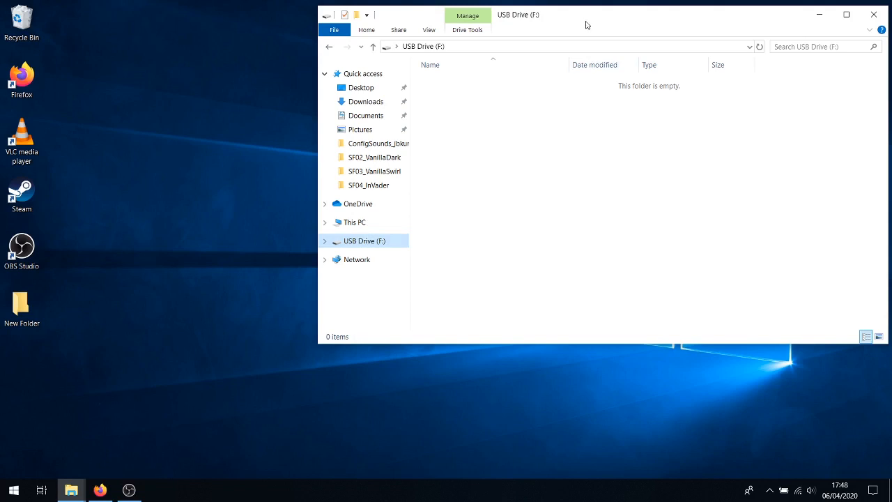
mouse_move(625, 131)
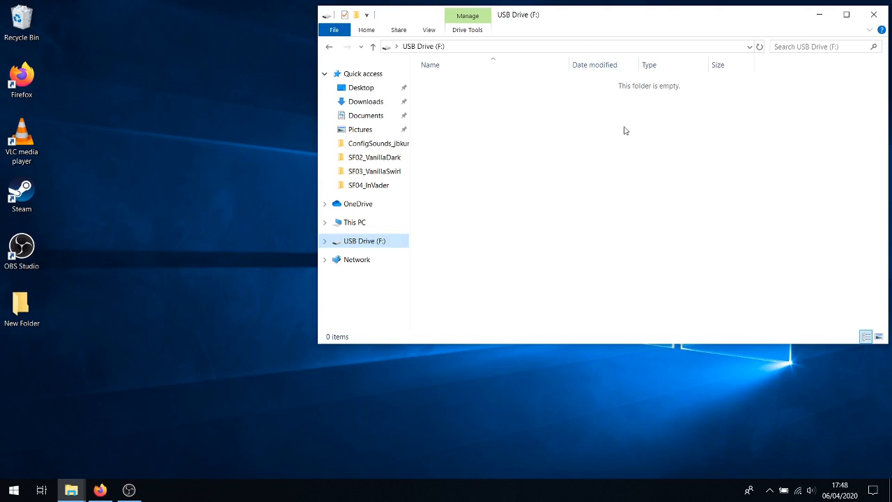
mouse_move(600, 368)
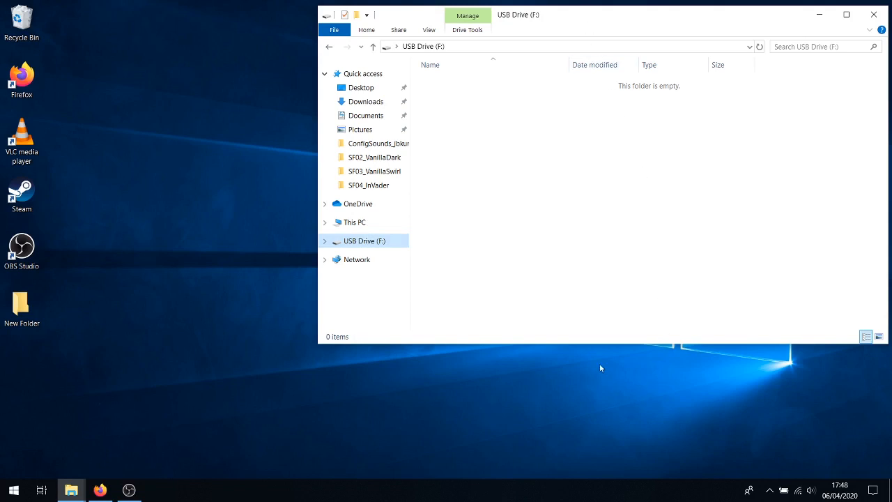
mouse_move(297, 443)
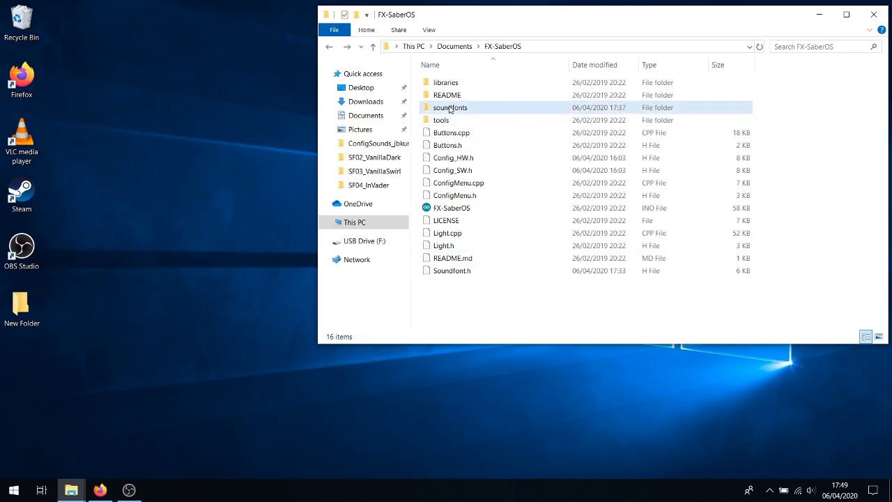
- Extract DIYino_Prime_SDCard_image in soundfonts, producing ConfigSounds_jbkuma and SF01–SF05 folders
double_click(450, 107)
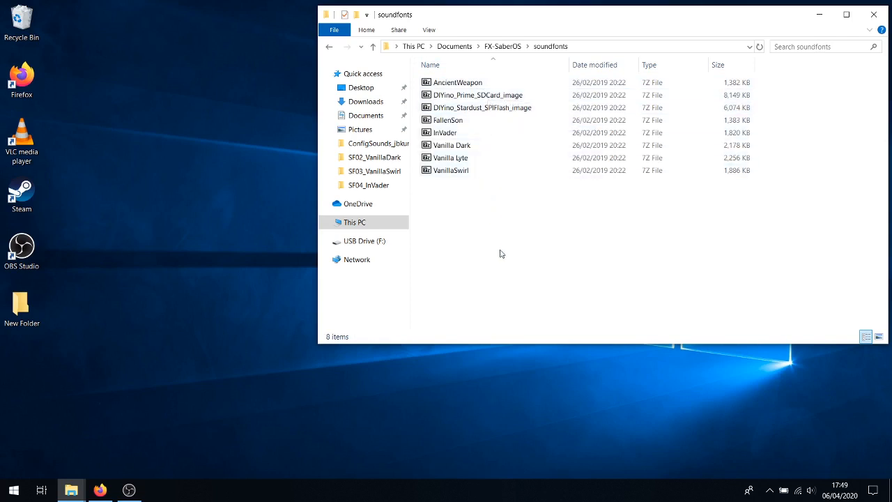
mouse_move(475, 372)
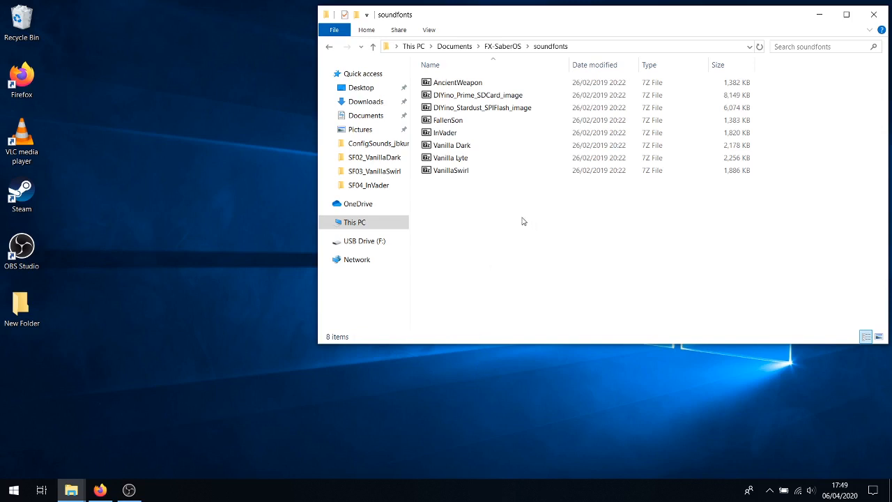
mouse_move(537, 243)
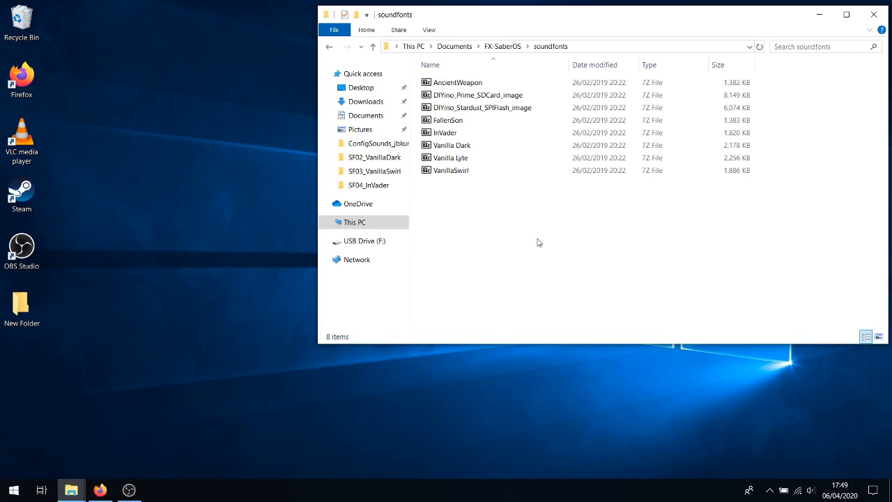
mouse_move(477, 94)
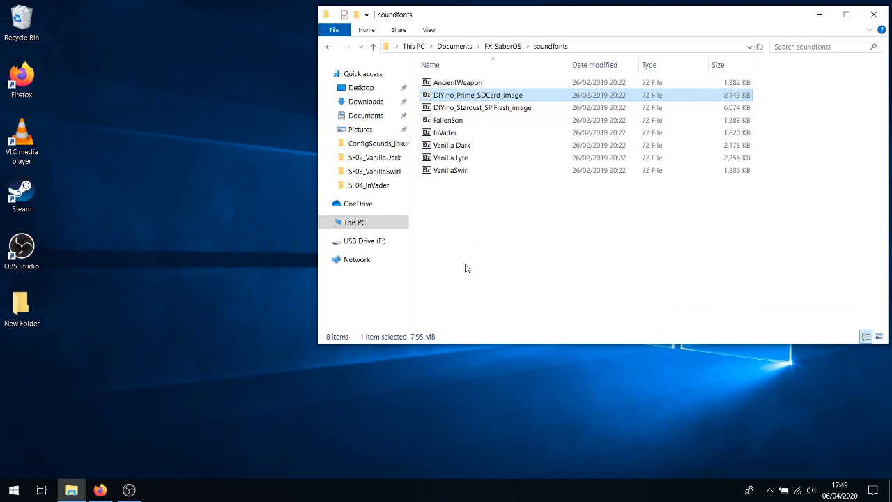
mouse_move(467, 242)
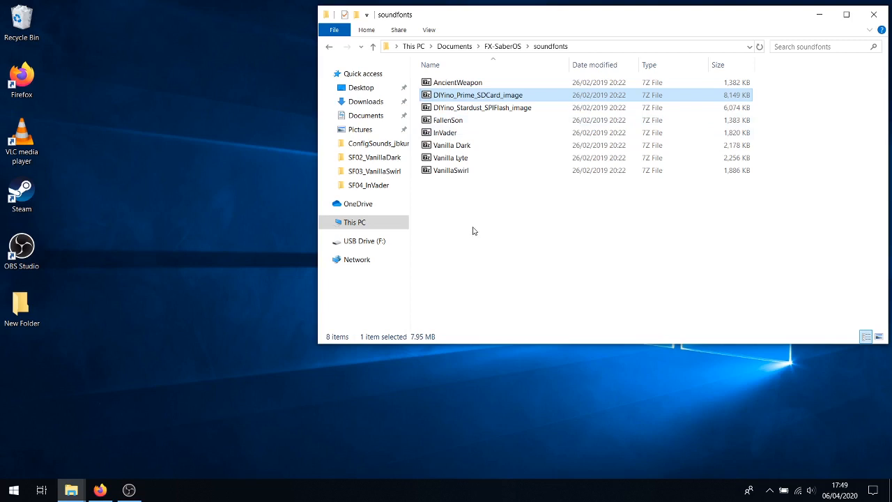
mouse_move(480, 263)
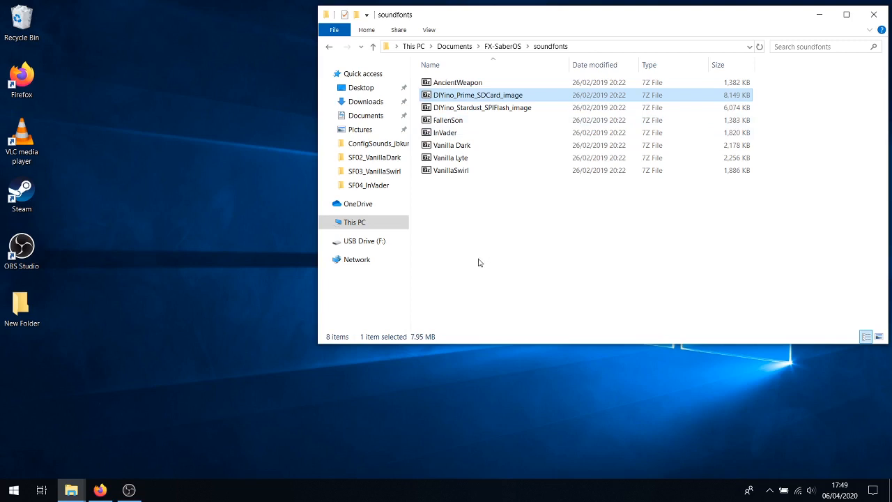
mouse_move(513, 98)
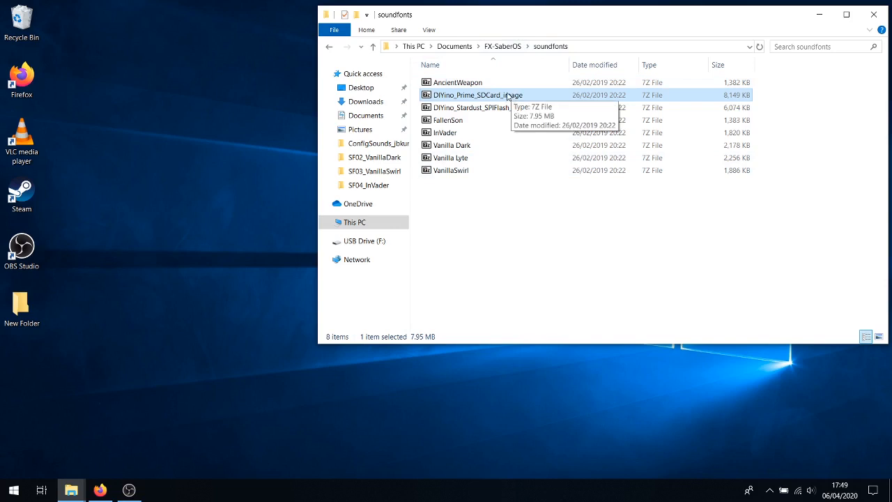
right_click(474, 95)
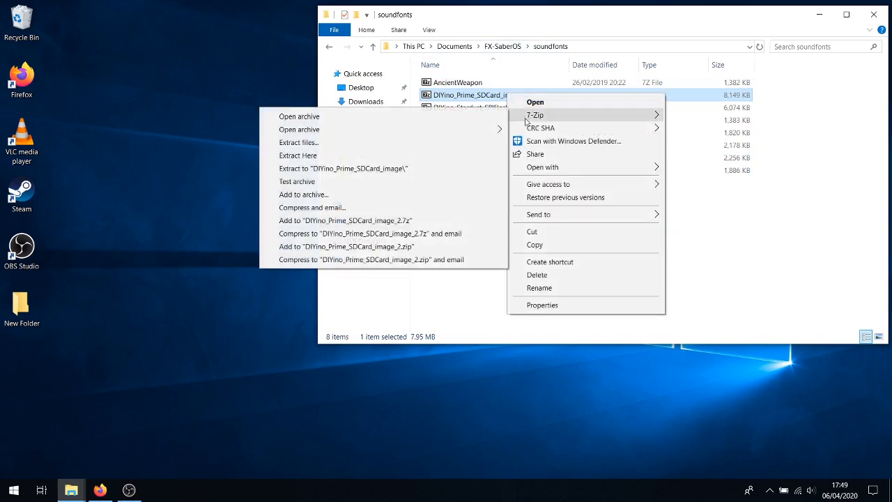
mouse_move(395, 156)
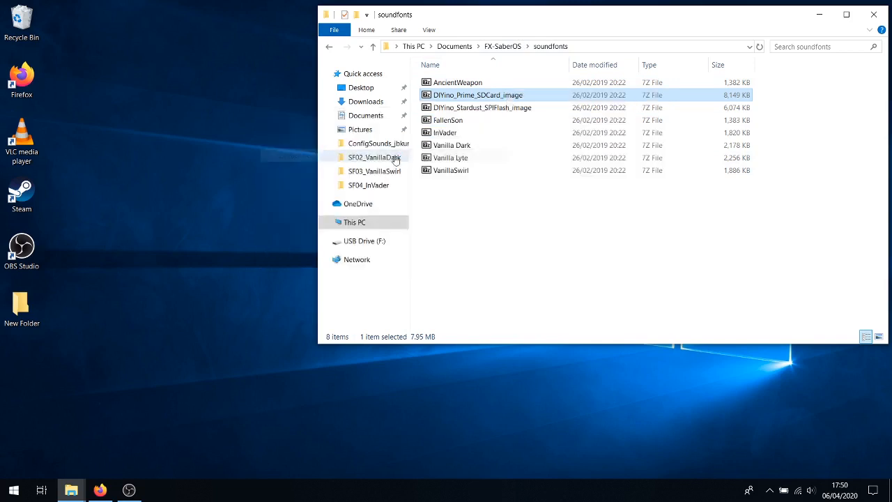
double_click(478, 95)
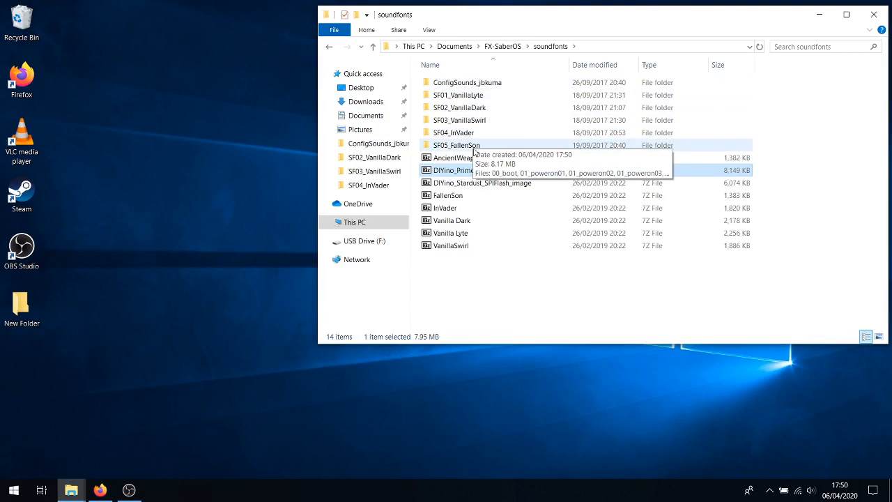
mouse_move(497, 99)
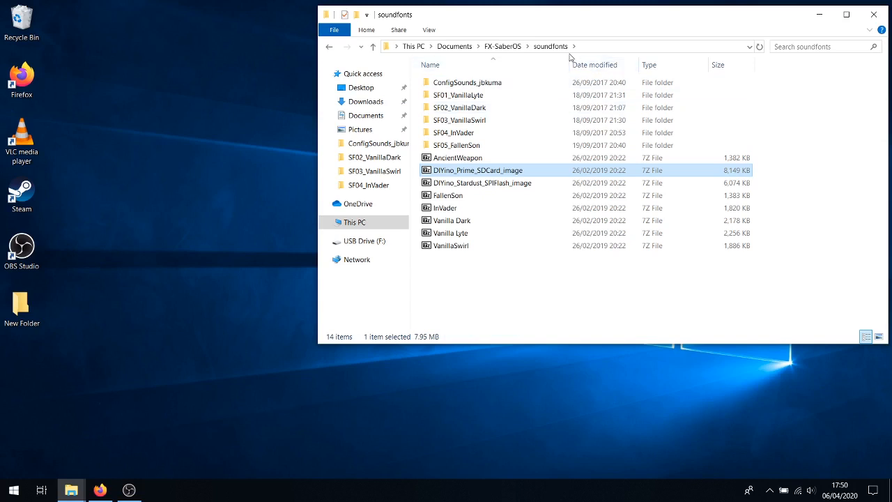
mouse_move(540, 120)
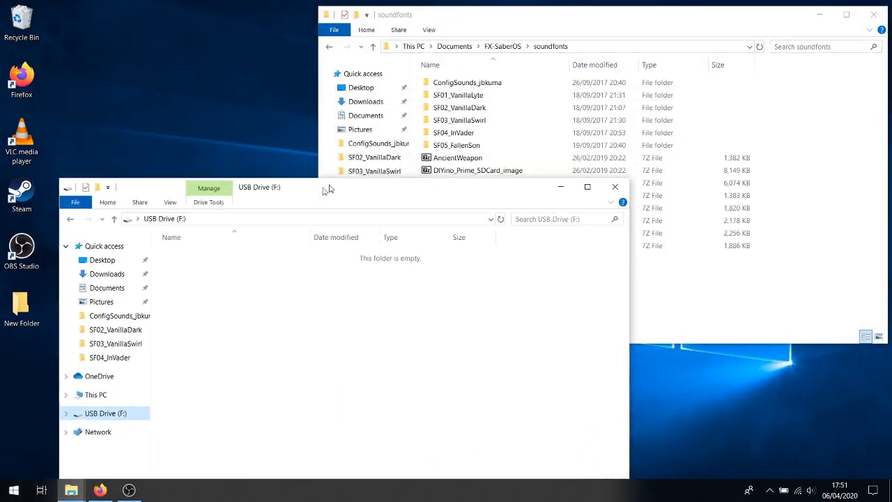
- Copy ConfigSounds_jbkuma and SF01–SF05 onto USB Drive (F:), then eject the drive
left_click_drag(324, 189, 347, 144)
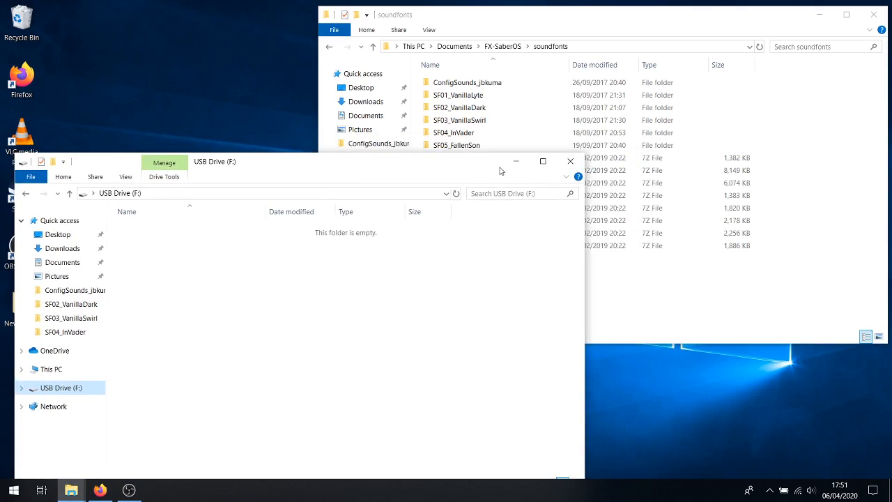
left_click(458, 95)
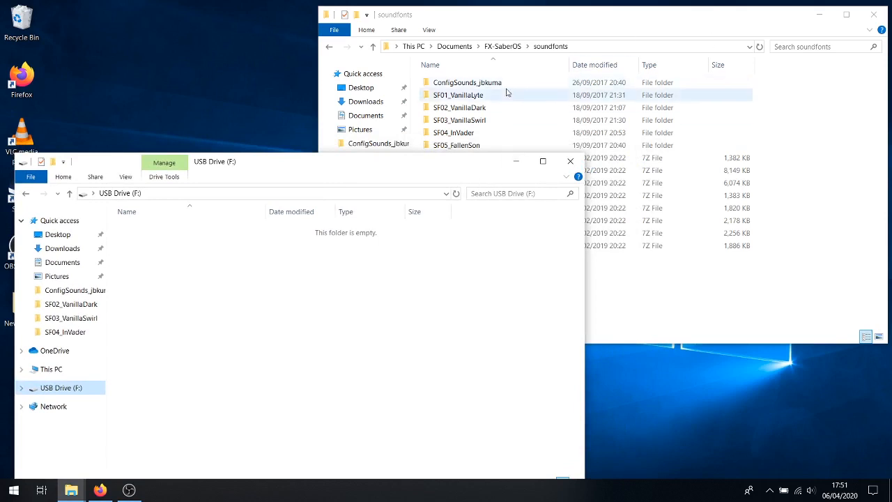
left_click(467, 82)
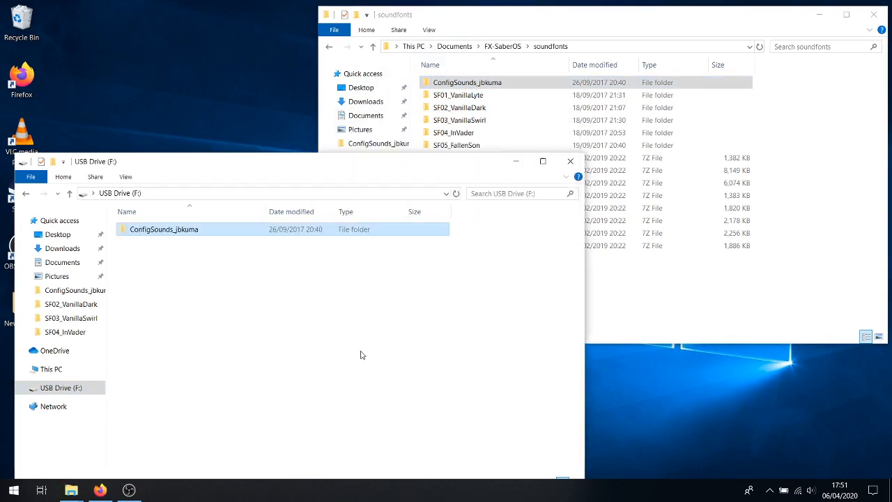
left_click(458, 95)
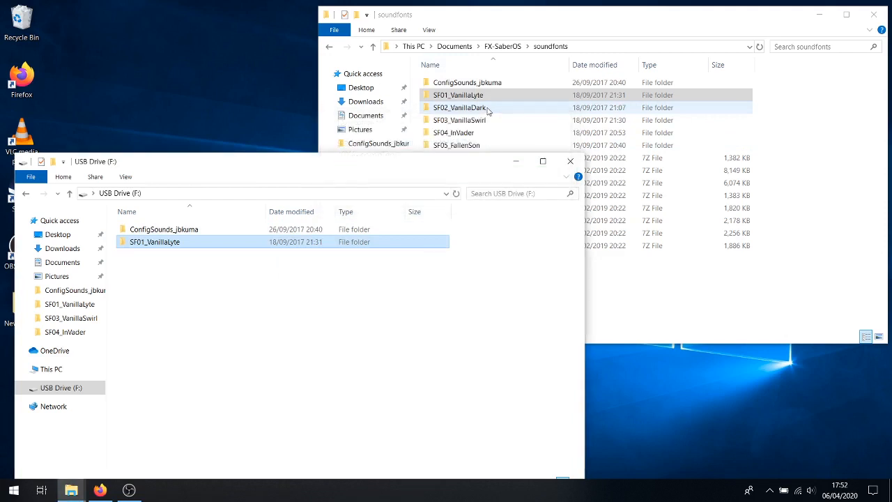
left_click(460, 108)
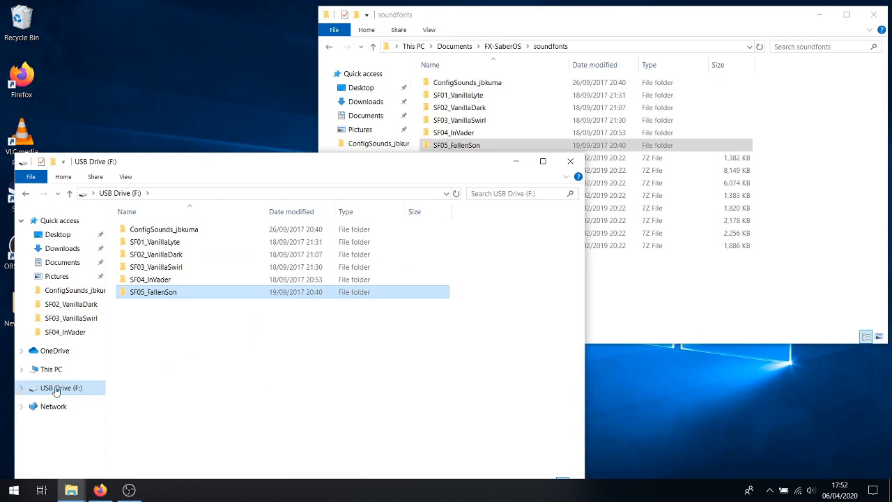
right_click(56, 388)
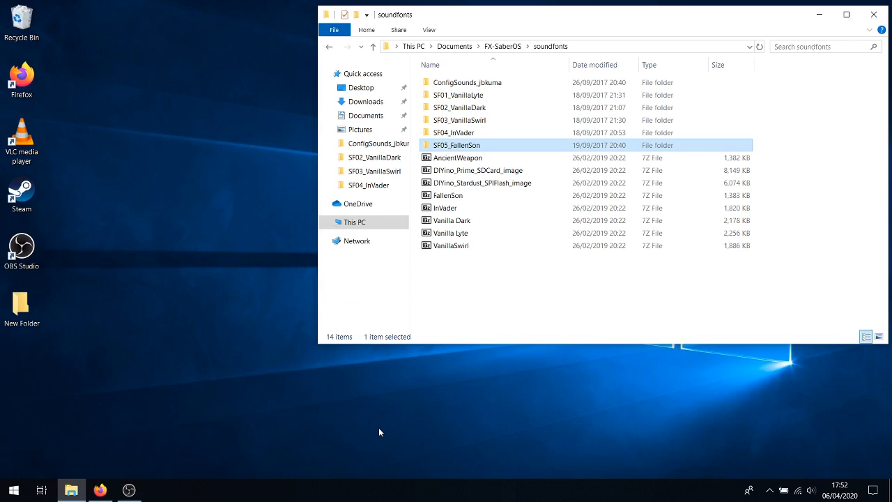
left_click(100, 490)
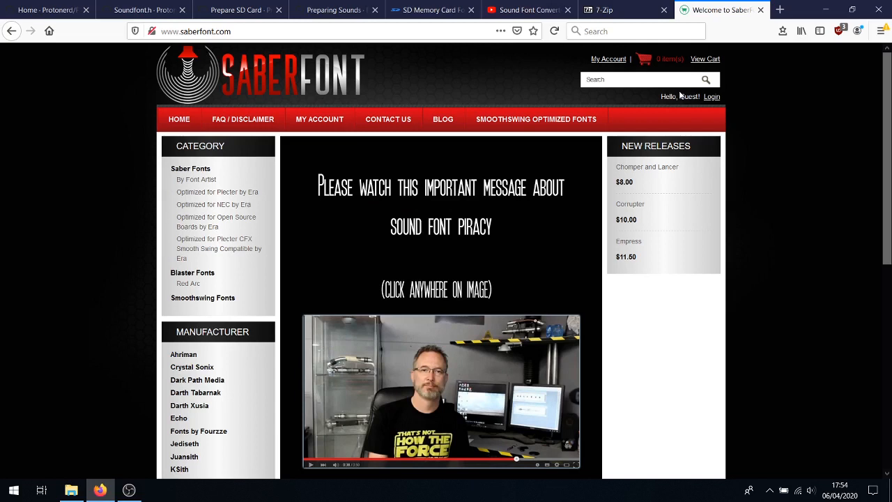
left_click(441, 390)
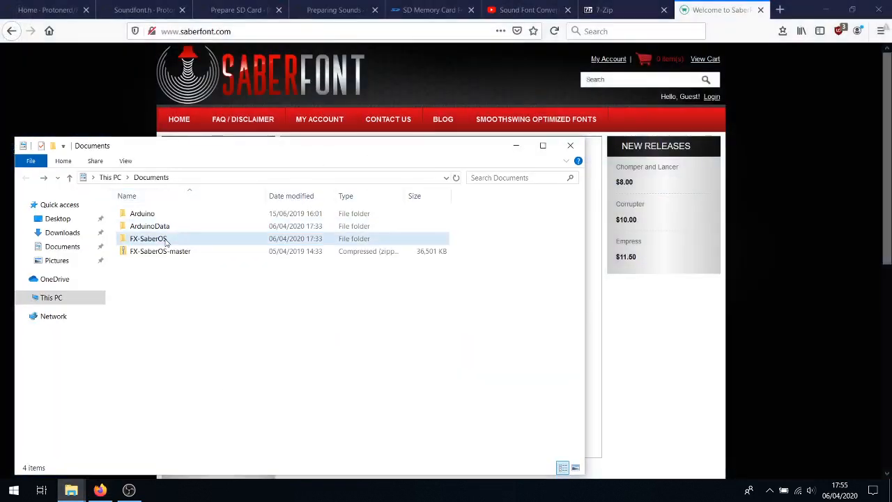
double_click(147, 239)
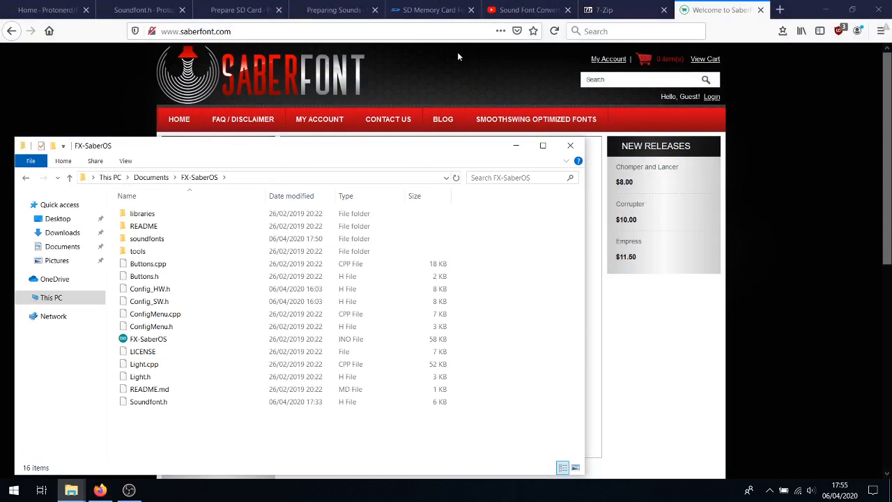
mouse_move(487, 151)
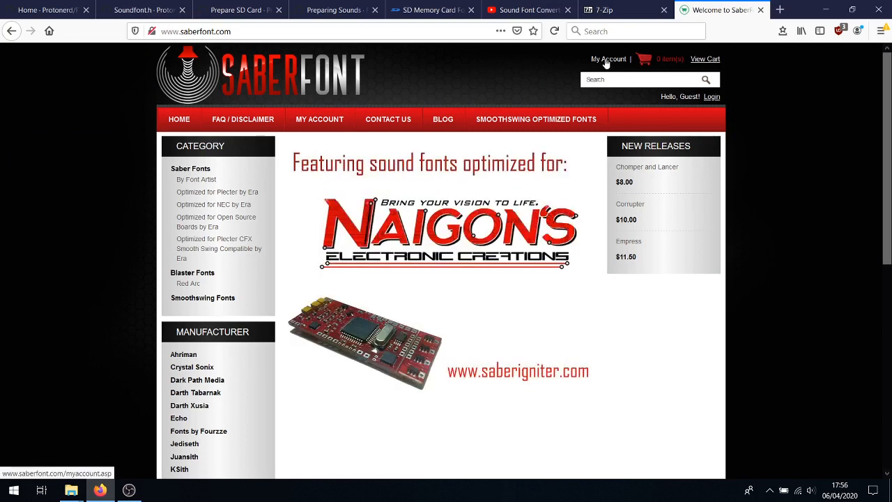
mouse_move(808, 109)
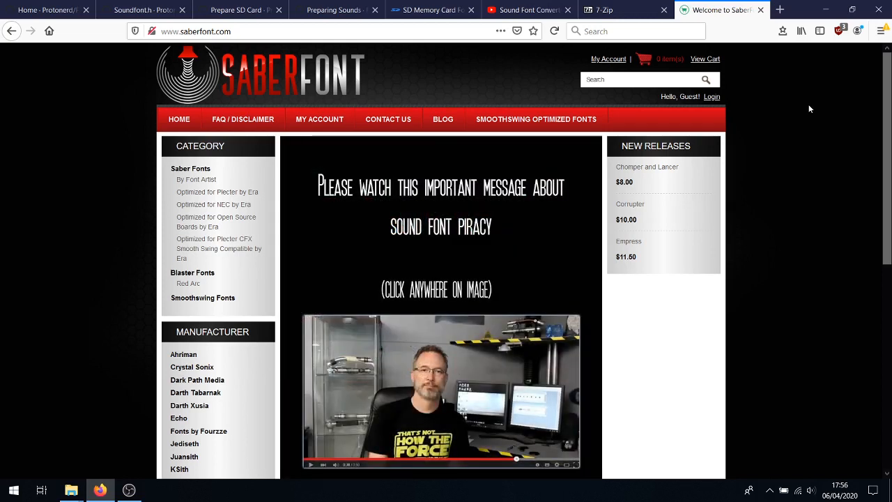
left_click(440, 390)
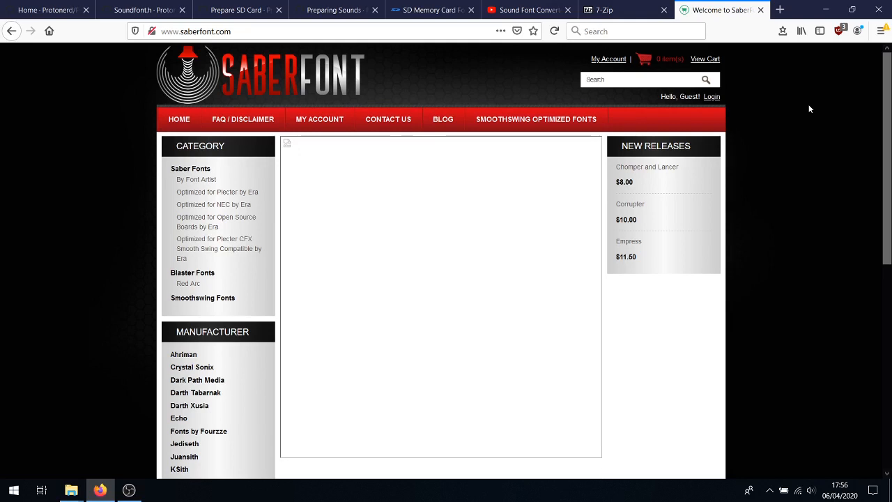
mouse_move(143, 463)
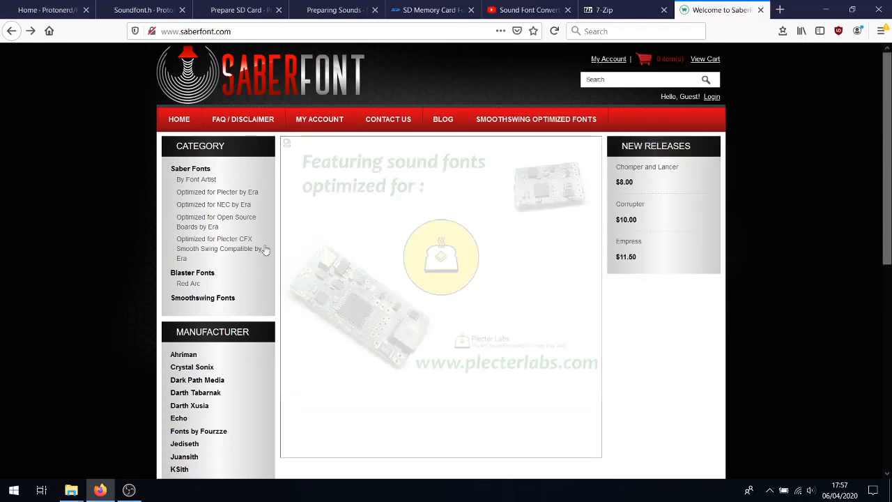
- Browse SaberFont's Madcow fonts to Flourish V2, then show the Sound Font Converter video
left_click(195, 179)
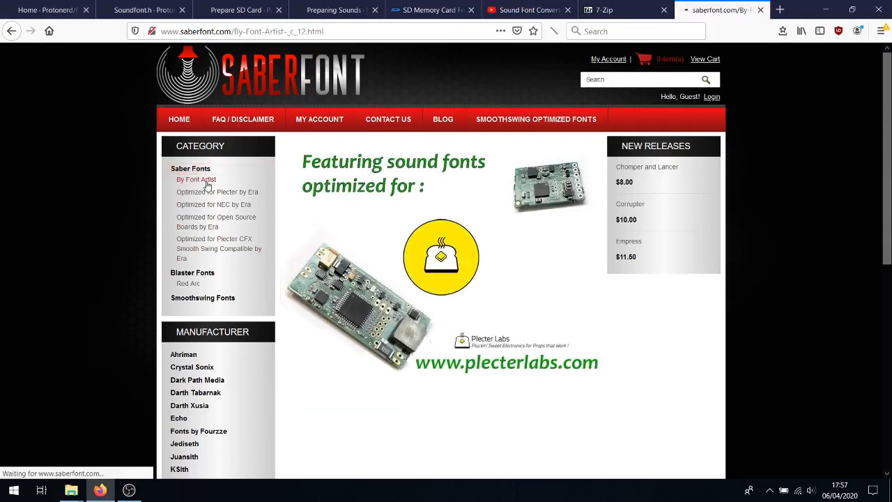
left_click(196, 179)
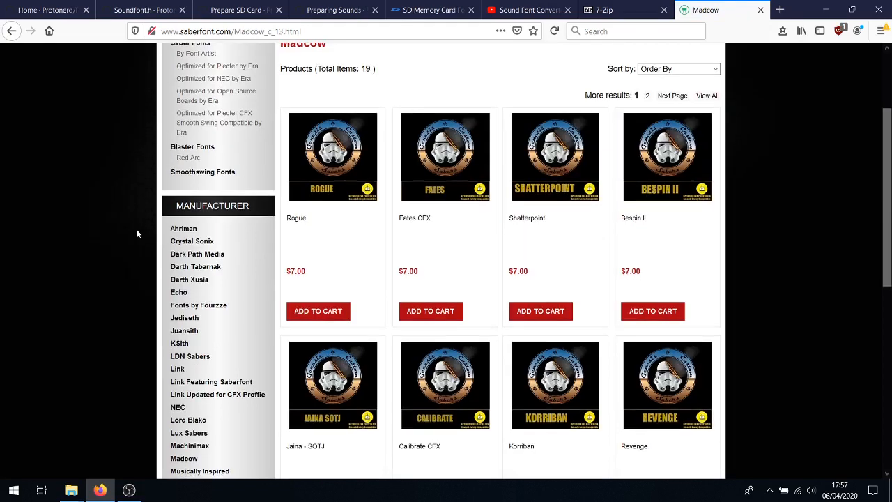
scroll("down", 3)
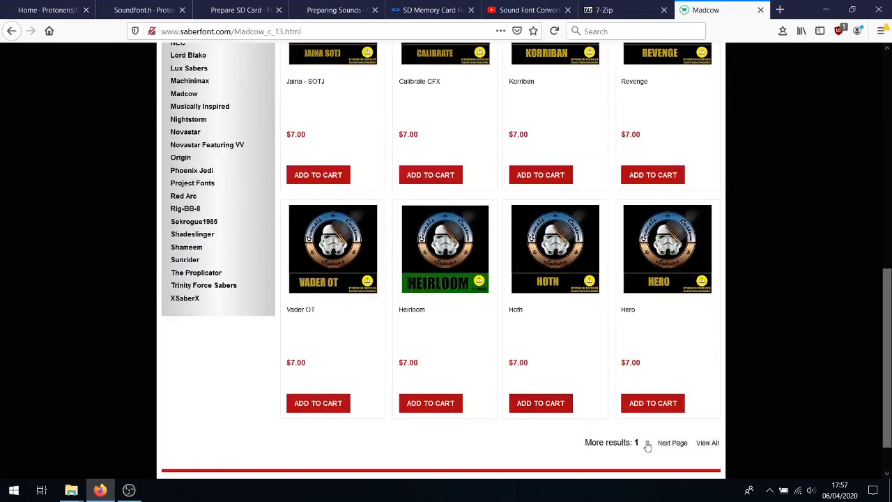
left_click(672, 442)
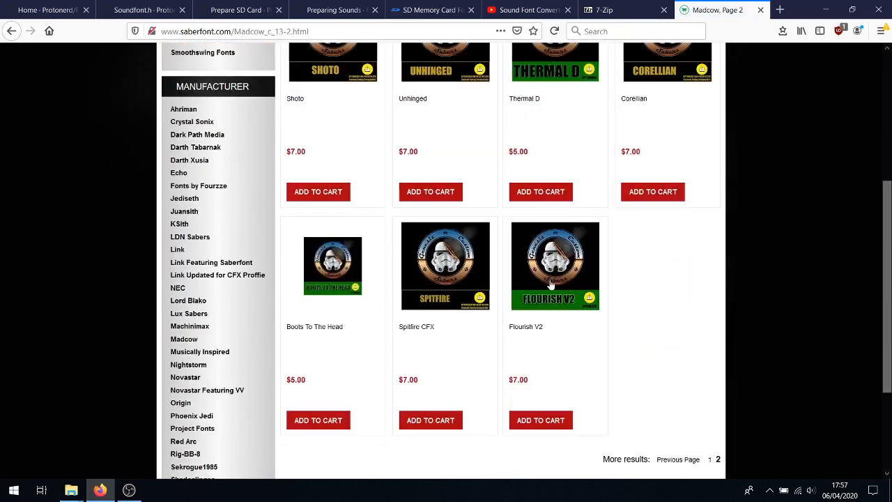
left_click(555, 265)
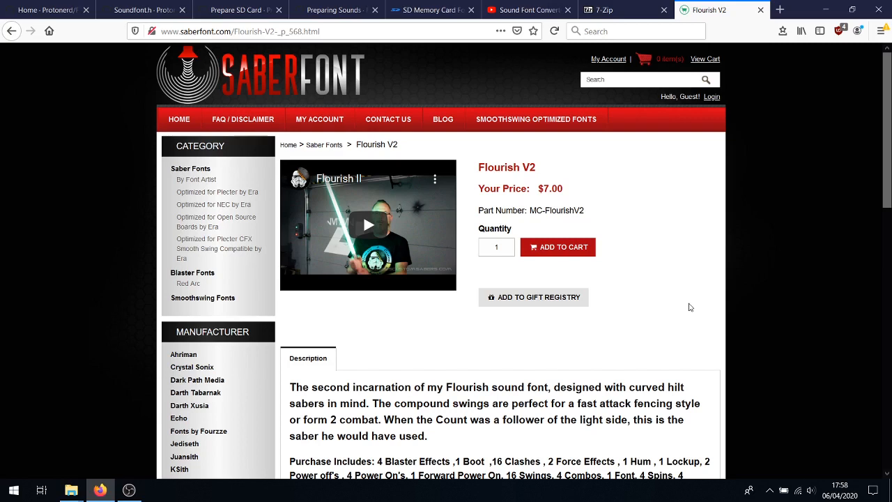
mouse_move(646, 445)
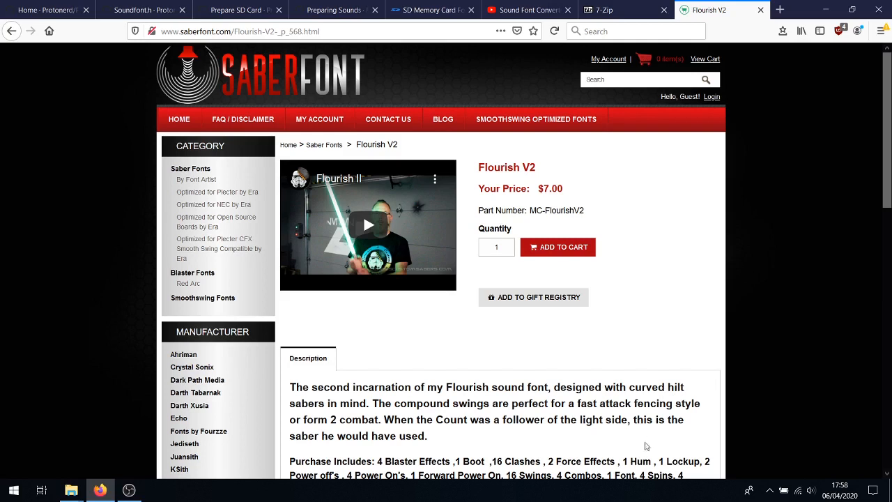
mouse_move(741, 325)
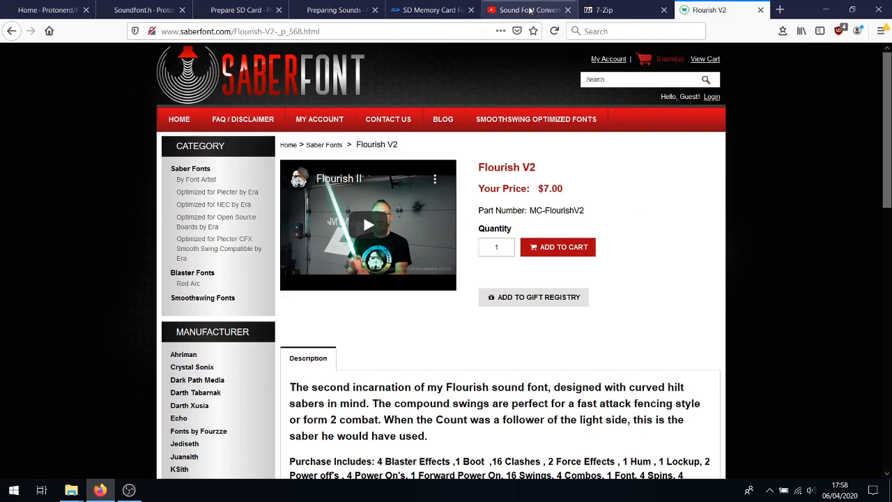
left_click(529, 10)
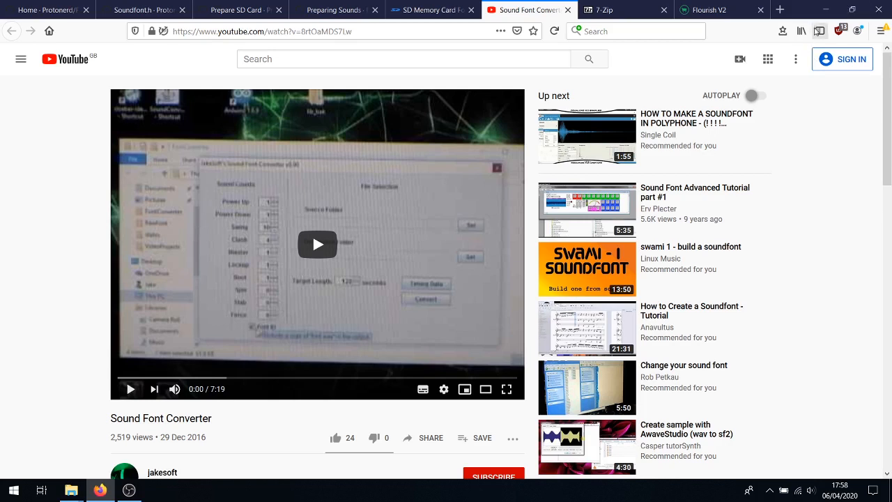
mouse_move(827, 6)
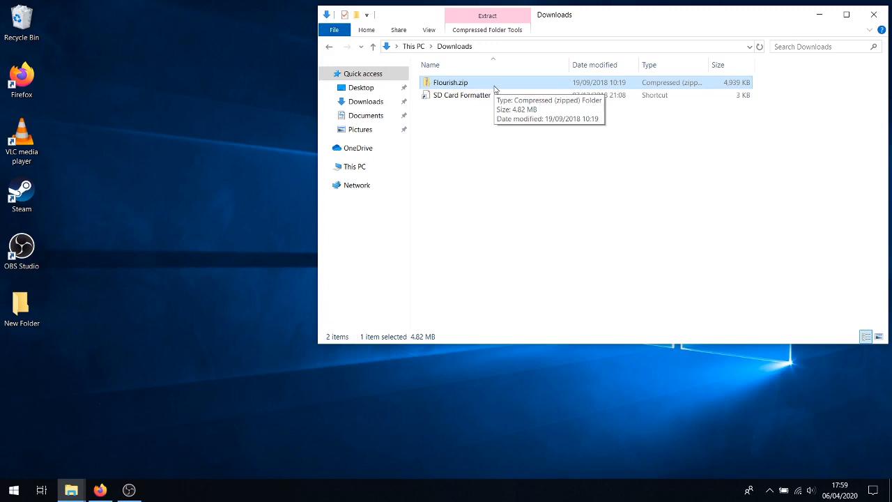
mouse_move(494, 88)
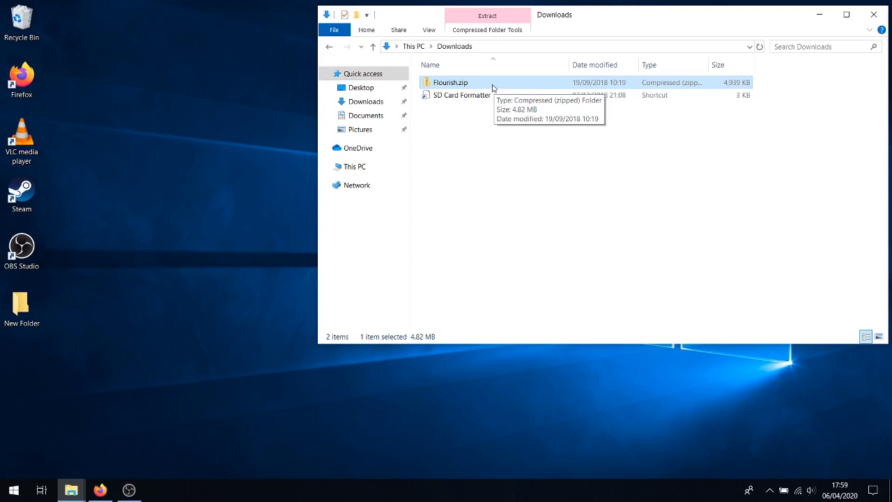
mouse_move(524, 190)
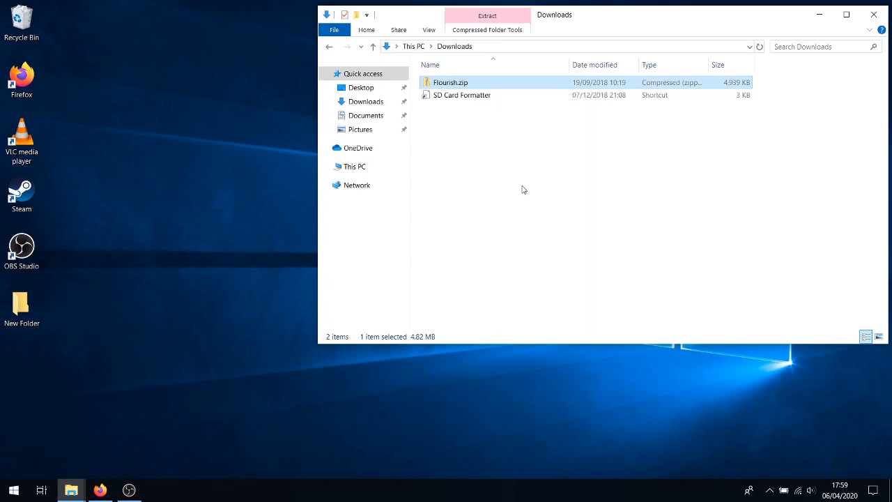
mouse_move(495, 120)
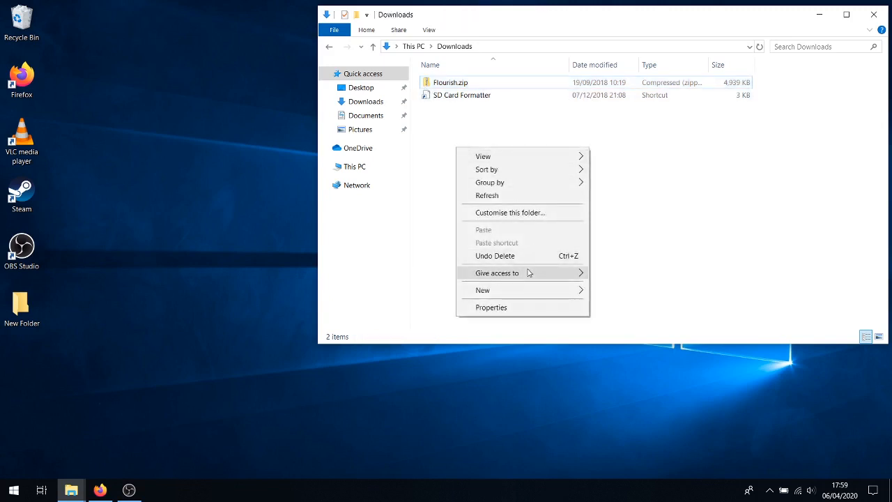
- Create a new folder in Downloads named DIYino Convertion
left_click(482, 290)
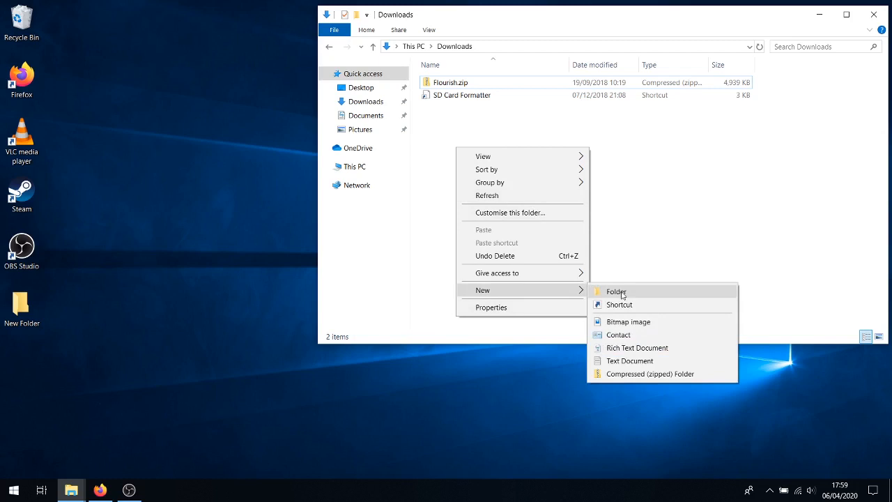
left_click(616, 291)
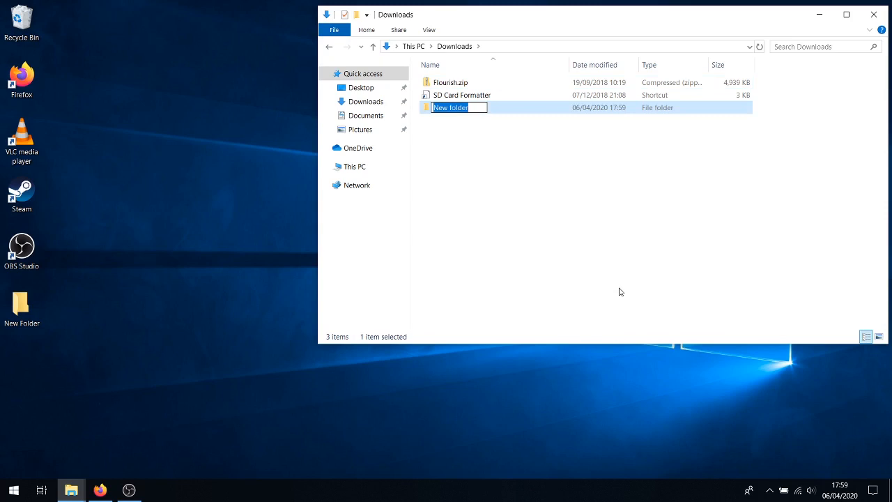
type("Di")
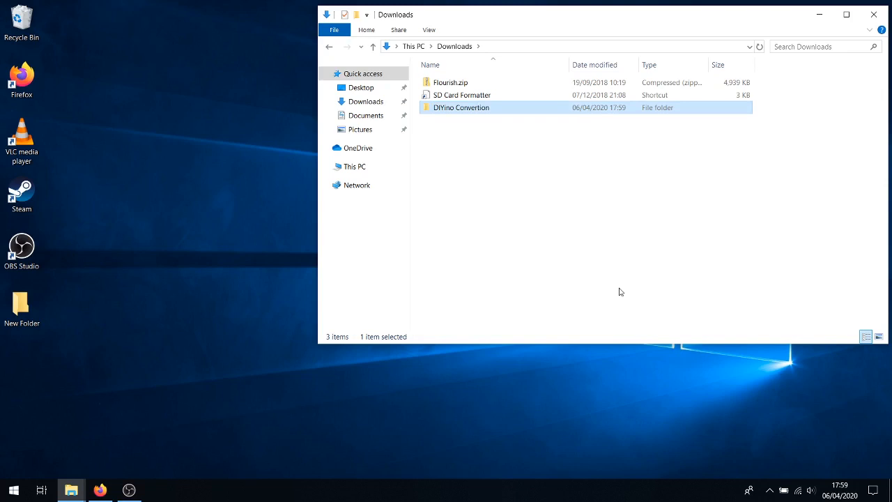
mouse_move(551, 112)
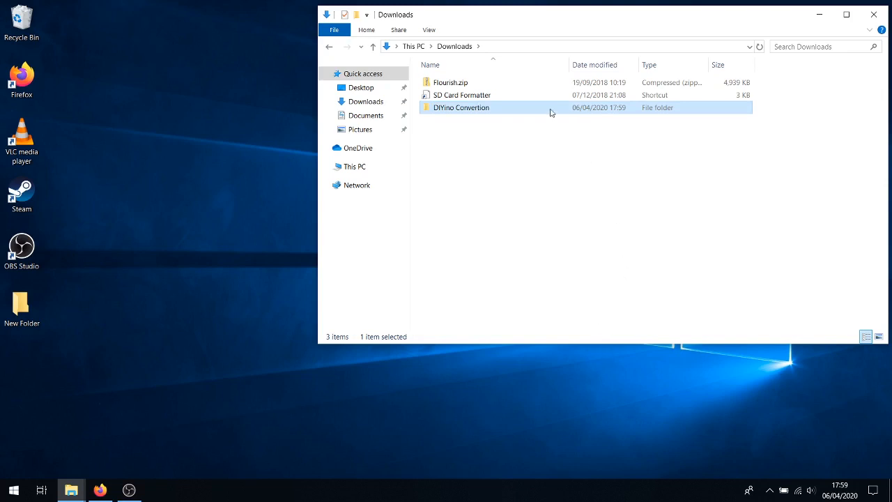
- Move Flourish.zip into the empty DIYino Convertion folder
right_click(450, 82)
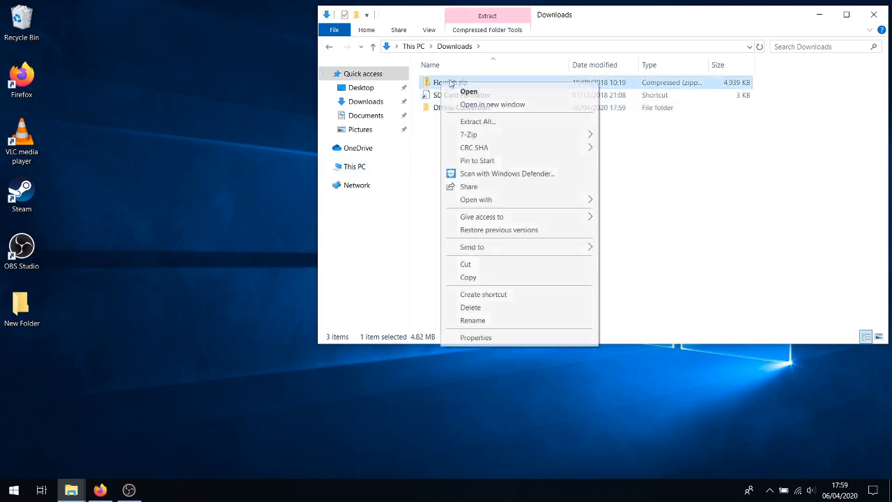
left_click(469, 276)
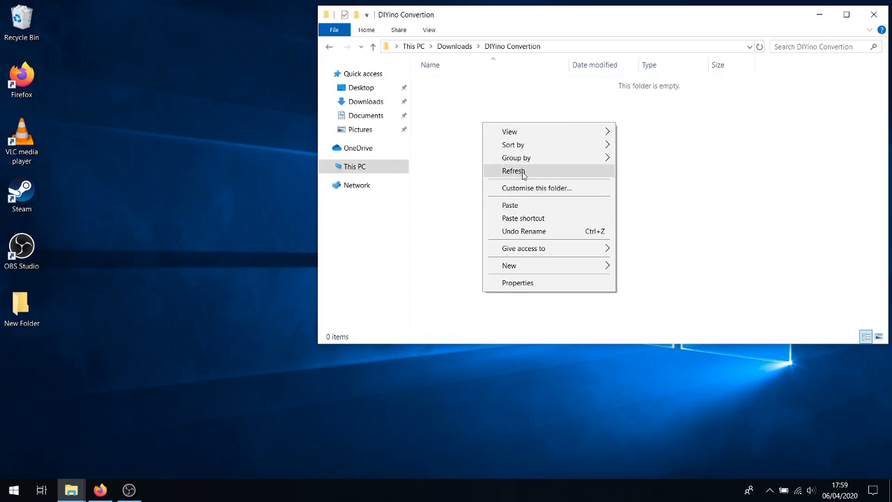
left_click(514, 171)
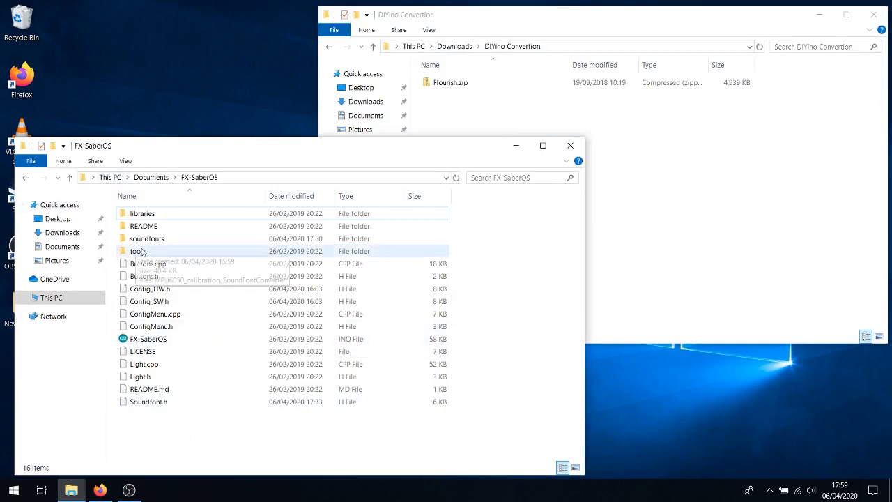
- Copy SoundFontConverter.7z from FX-SaberOS tools and paste it into DIYino Convertion
left_click(138, 250)
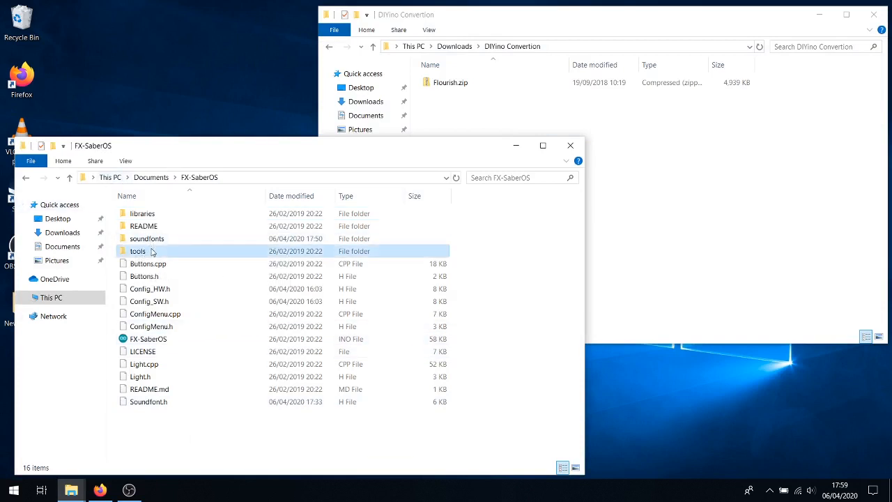
double_click(138, 251)
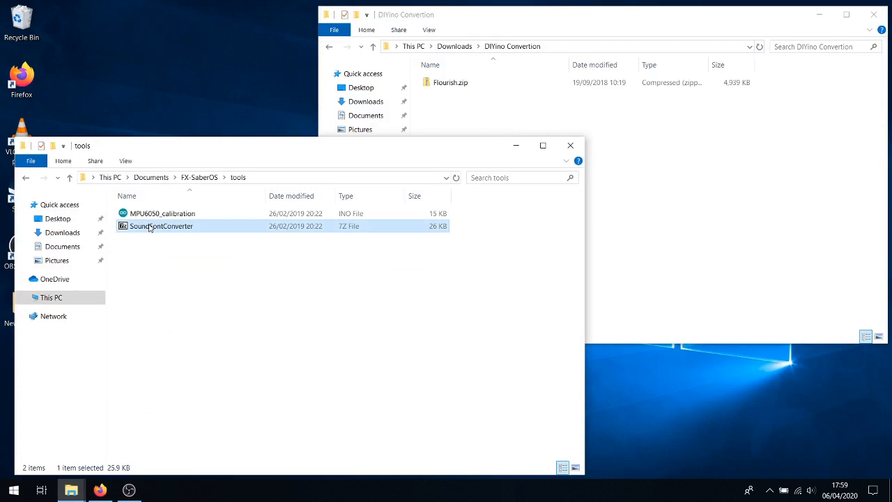
right_click(161, 226)
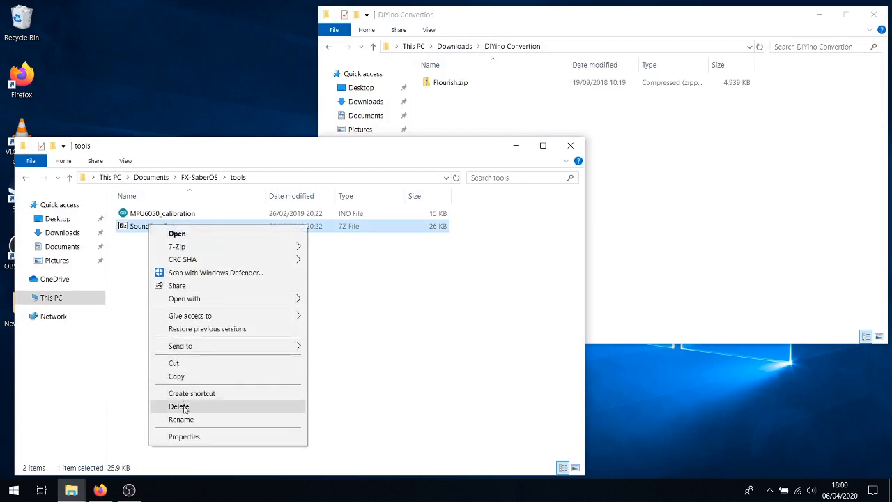
left_click(177, 375)
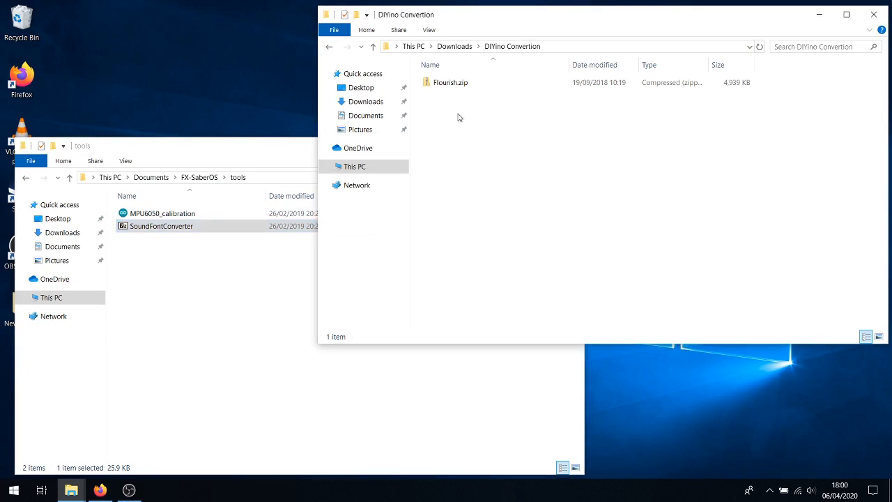
right_click(511, 201)
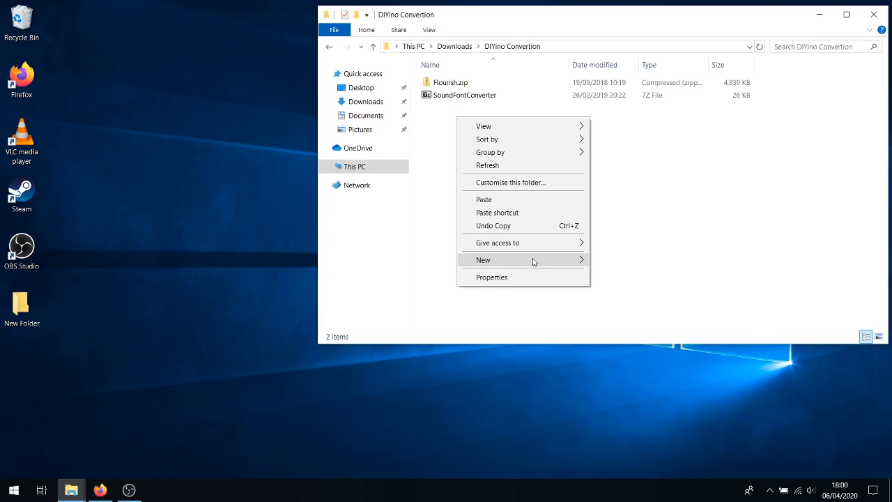
- Create a new folder in DIYino Convertion named 'Flourishv2 converted'
left_click(483, 259)
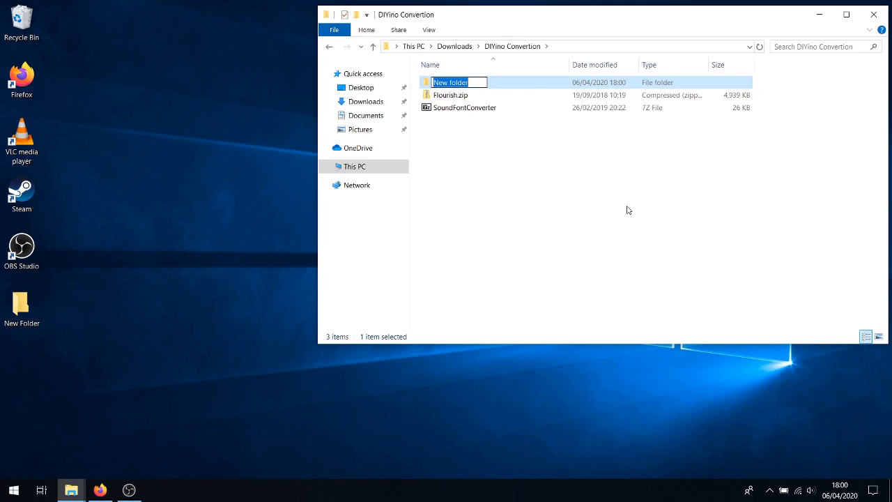
type("Flourish")
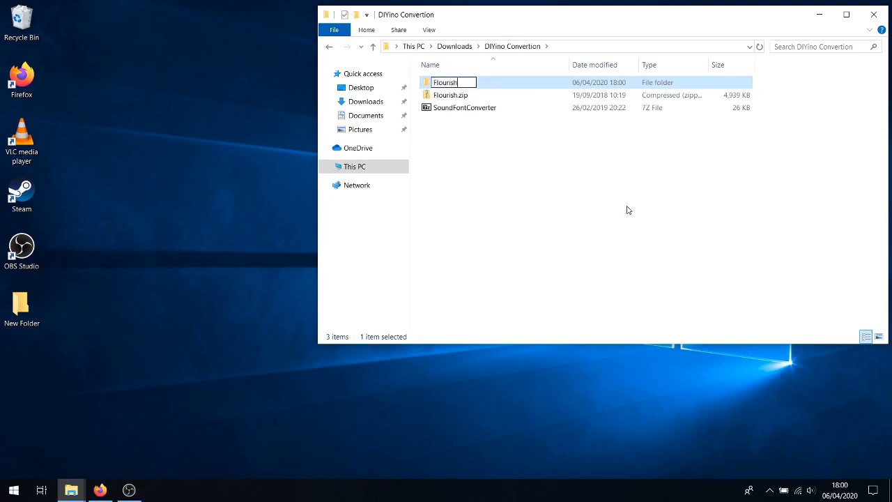
type("v2 converted")
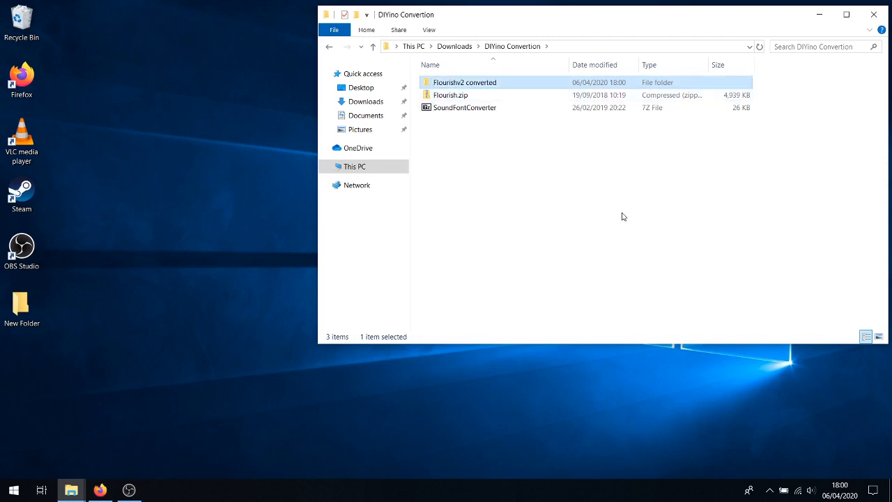
- Extract Flourish.zip into 'Flourish II loadable' and unpack the SoundFontConverter archive
right_click(450, 95)
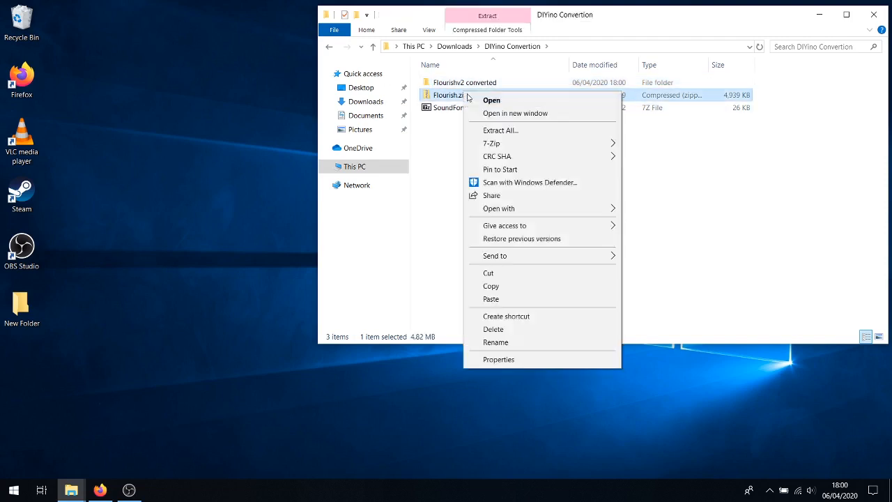
mouse_move(501, 130)
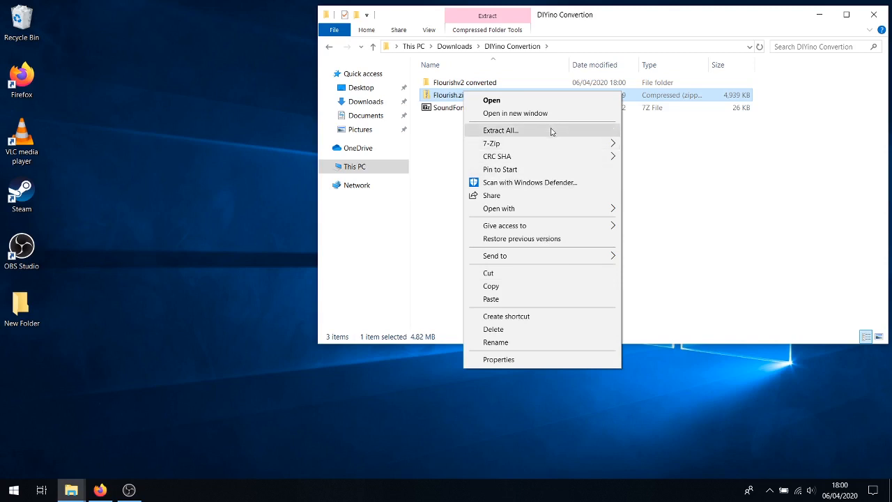
mouse_move(491, 143)
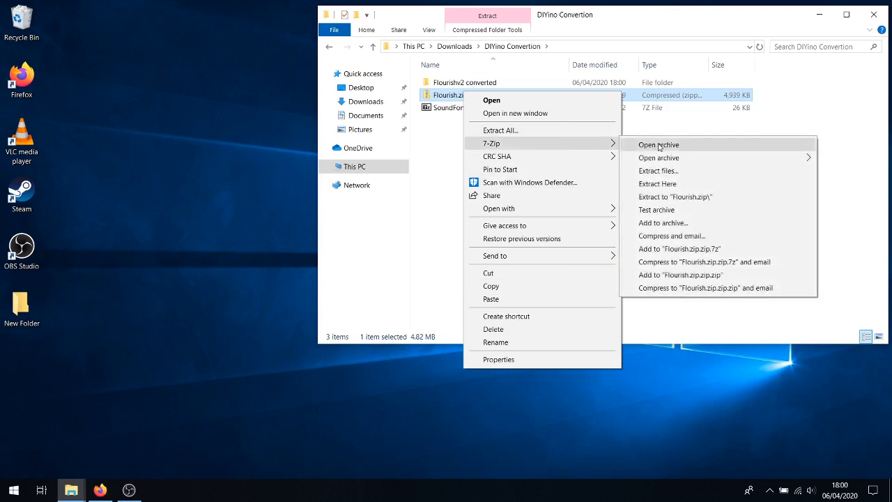
left_click(657, 183)
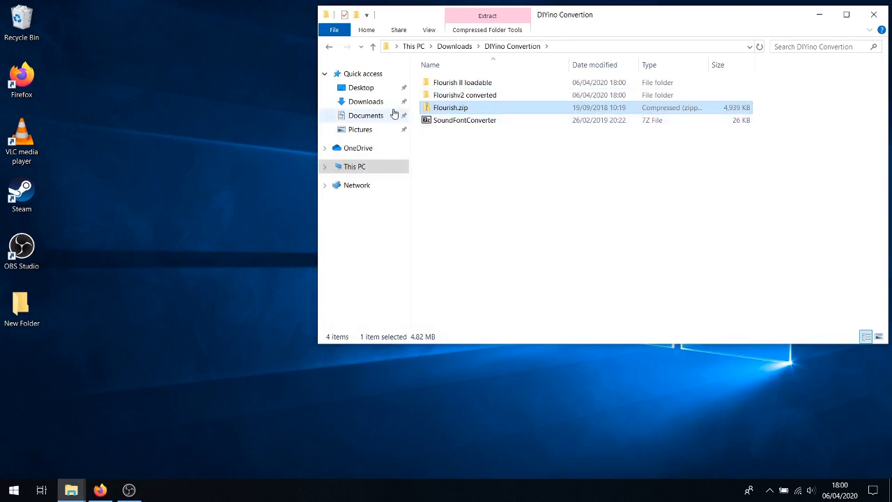
right_click(464, 120)
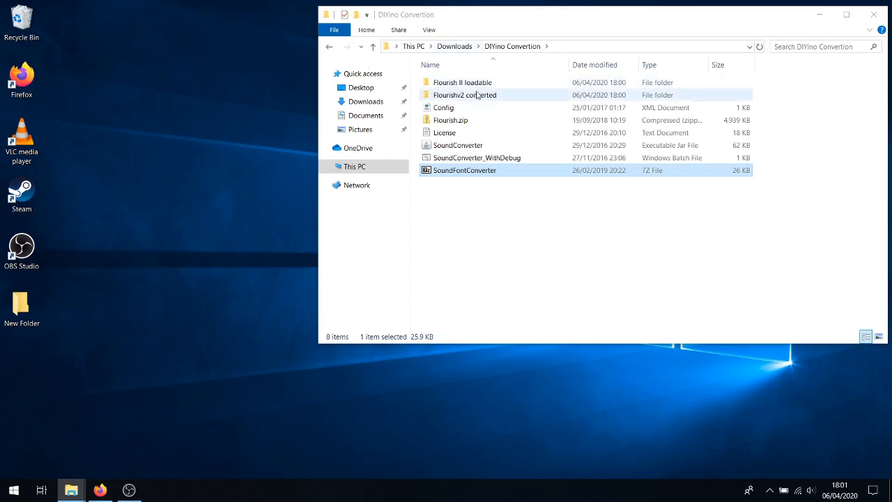
mouse_move(488, 94)
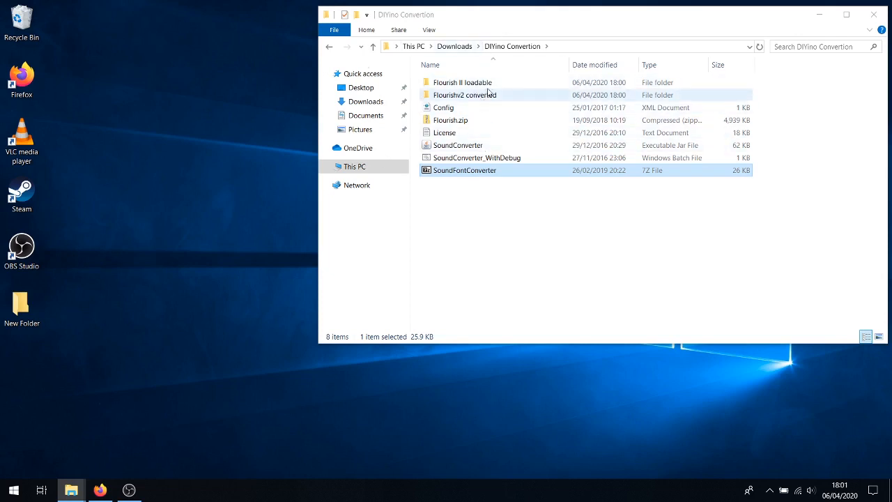
mouse_move(462, 82)
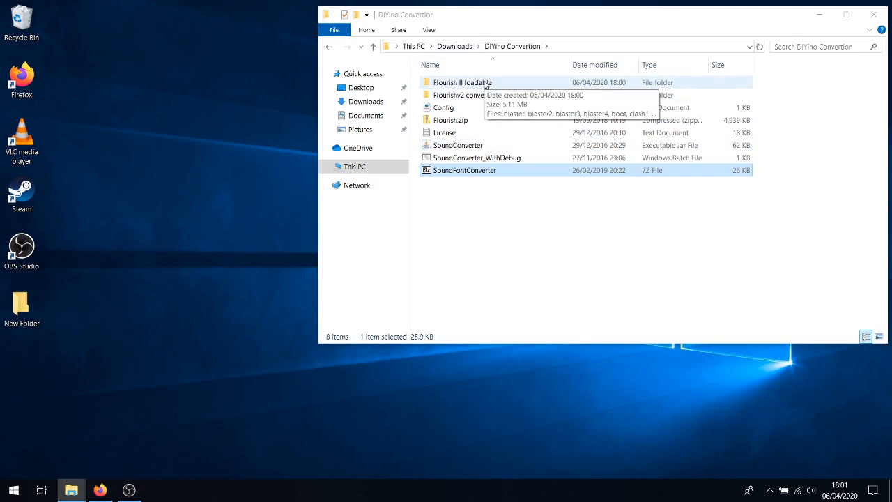
double_click(462, 82)
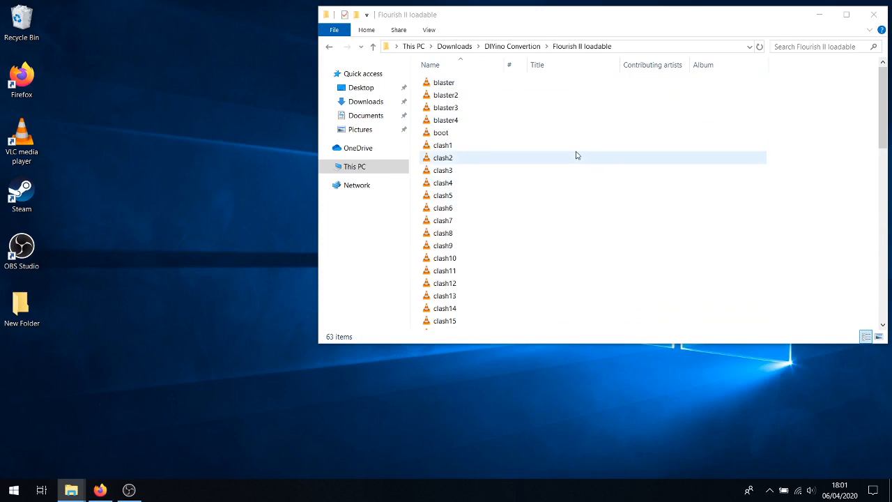
mouse_move(625, 271)
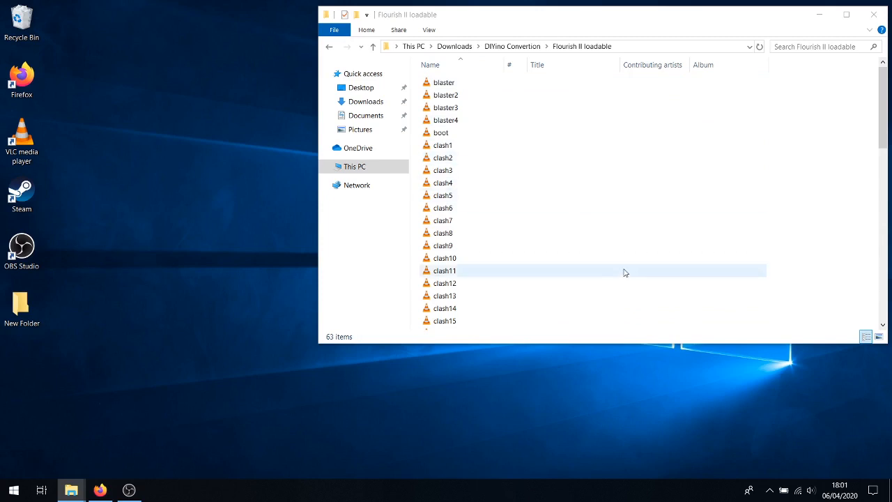
scroll("down", 3)
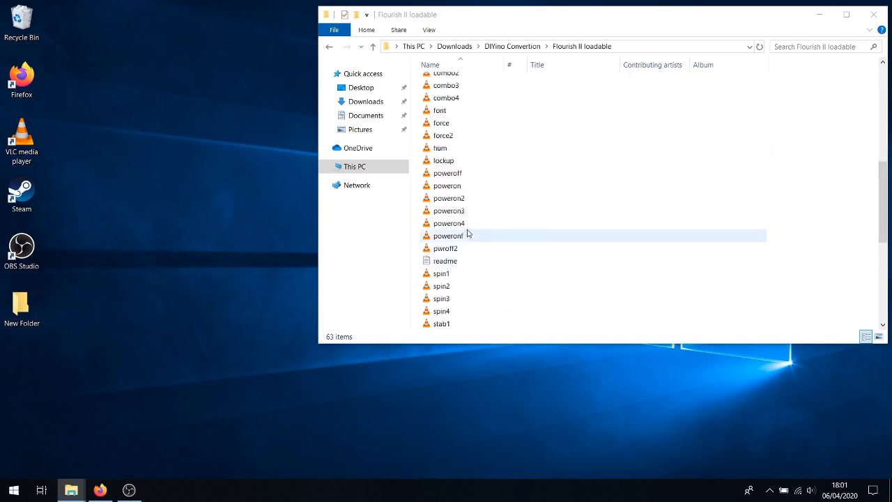
left_click(446, 248)
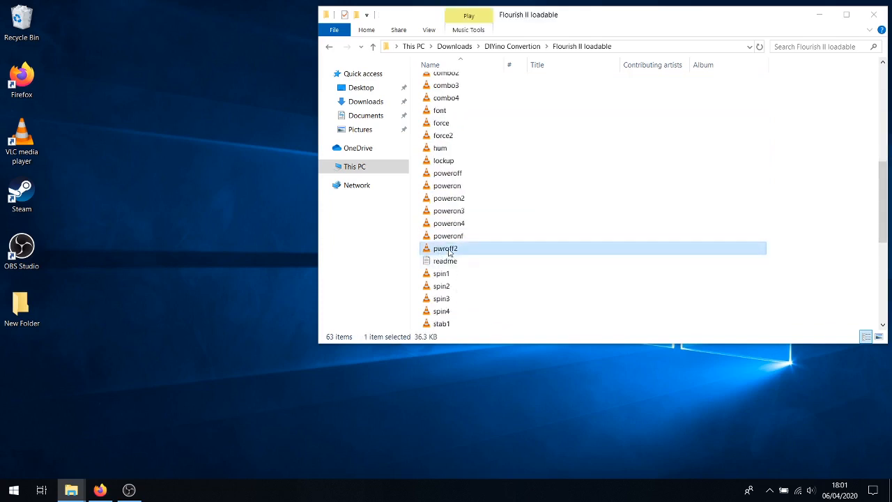
mouse_move(446, 248)
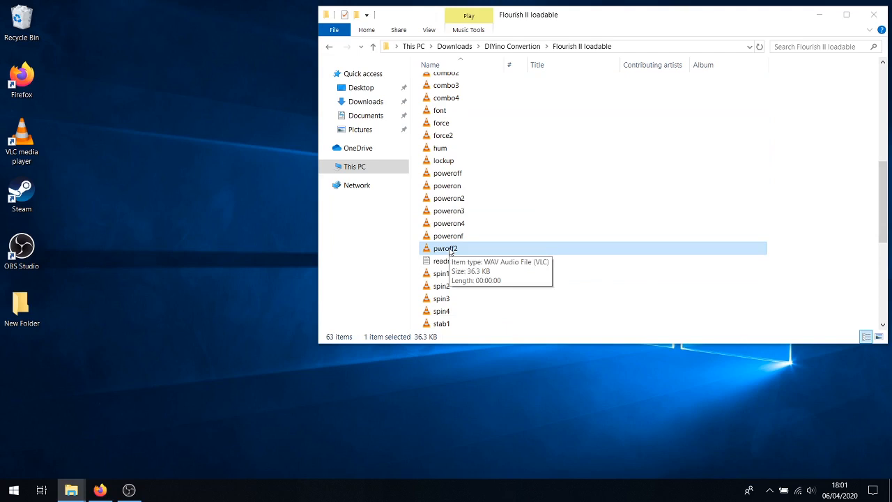
right_click(445, 248)
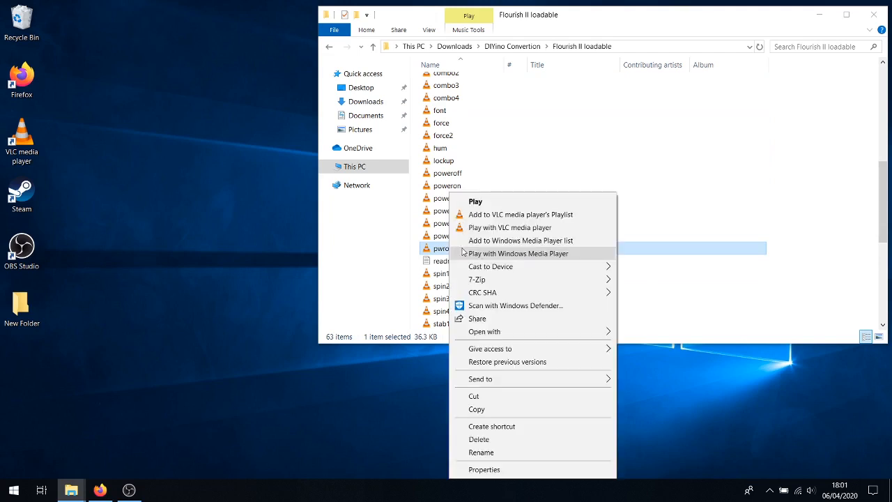
left_click(481, 452)
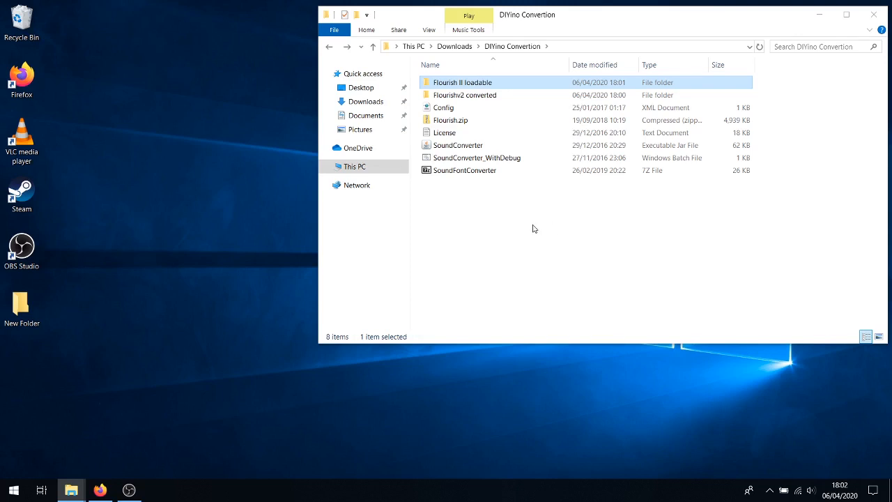
- Launch SoundConverter and set its source to Downloads\DIYino Convertion\Flourish II loadable
left_click(458, 145)
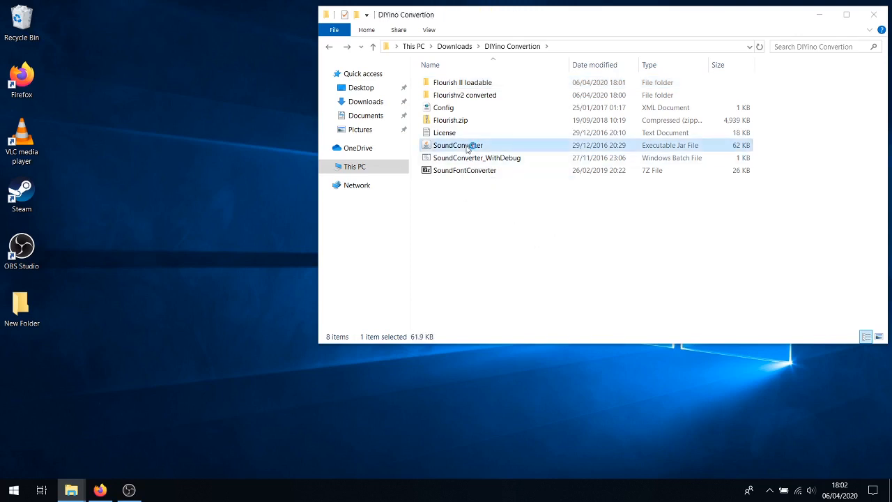
double_click(458, 145)
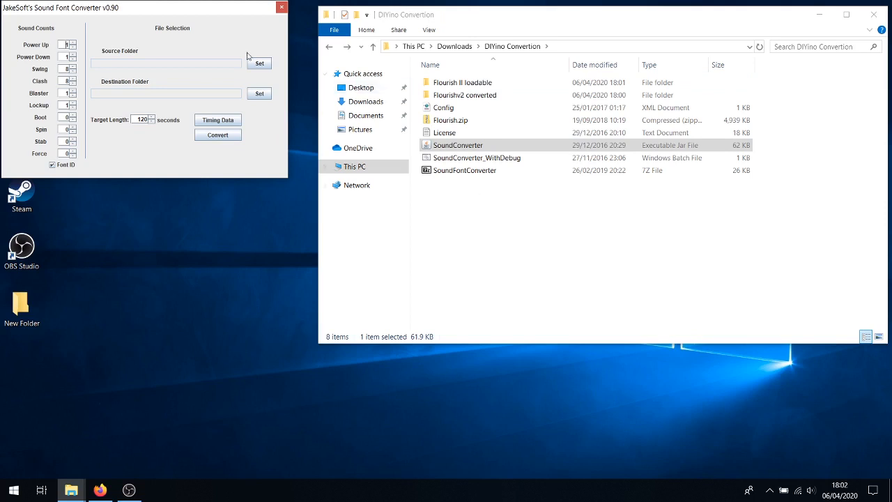
mouse_move(206, 93)
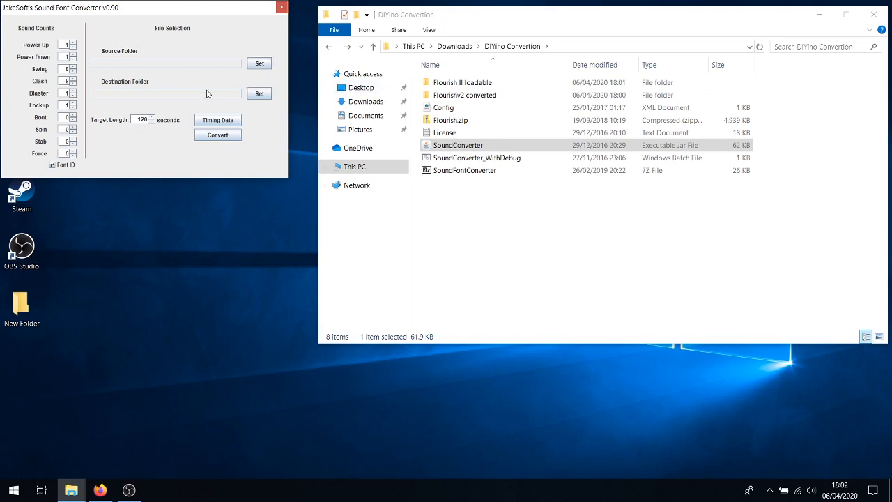
mouse_move(161, 54)
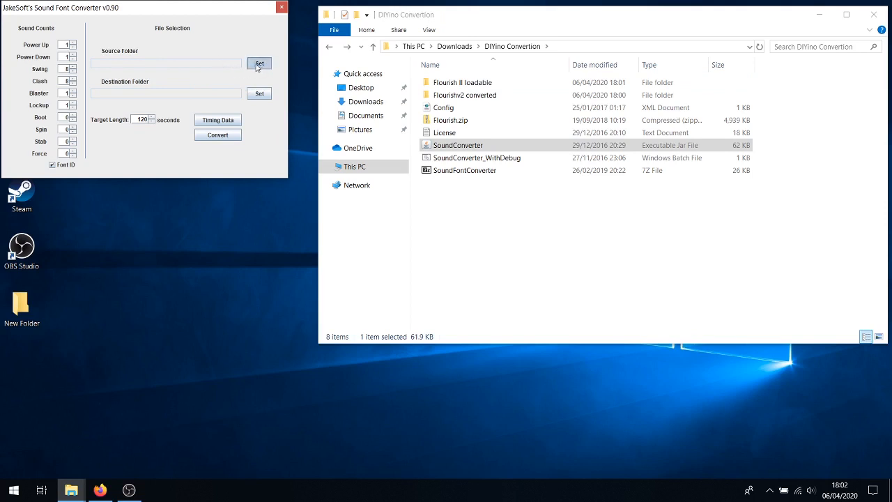
left_click(259, 63)
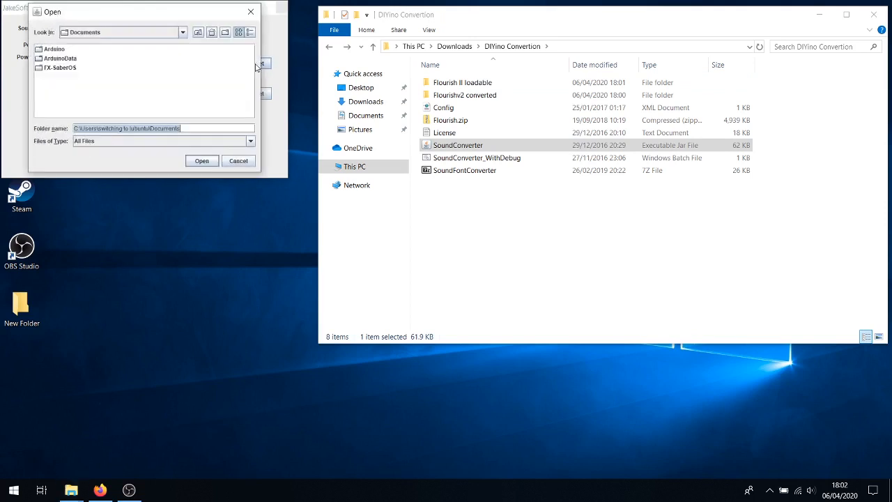
left_click(183, 32)
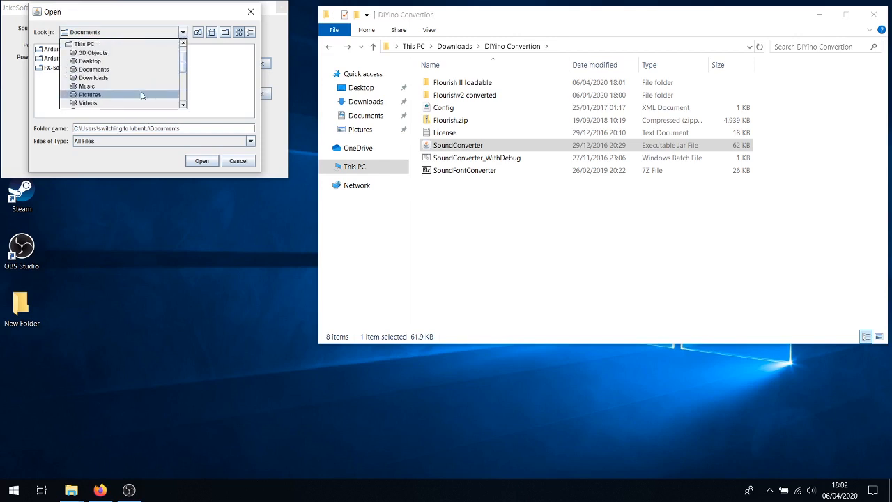
left_click(93, 77)
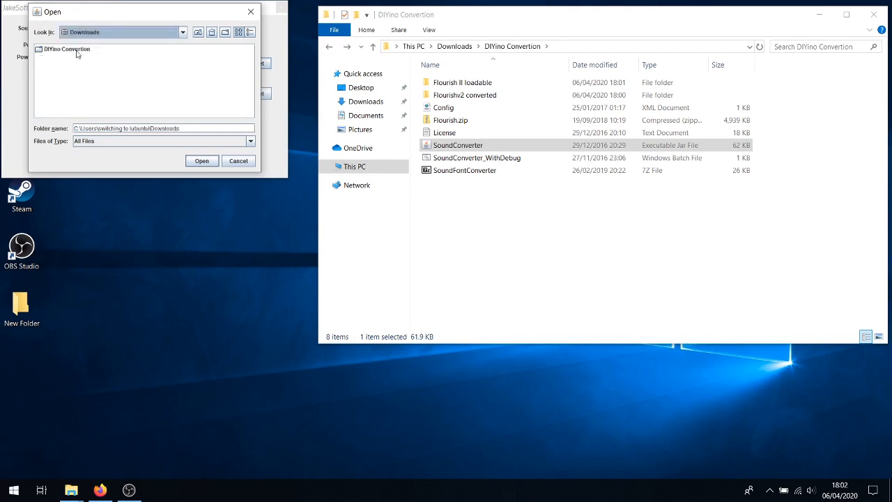
double_click(67, 48)
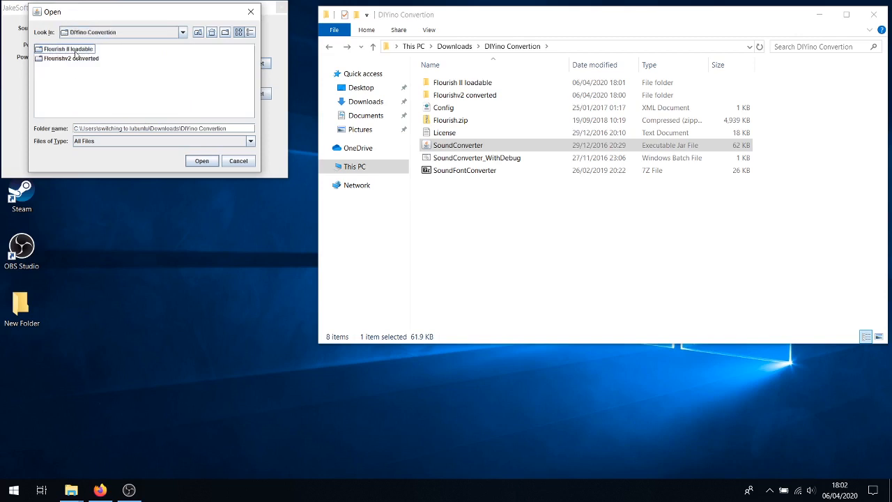
left_click(68, 48)
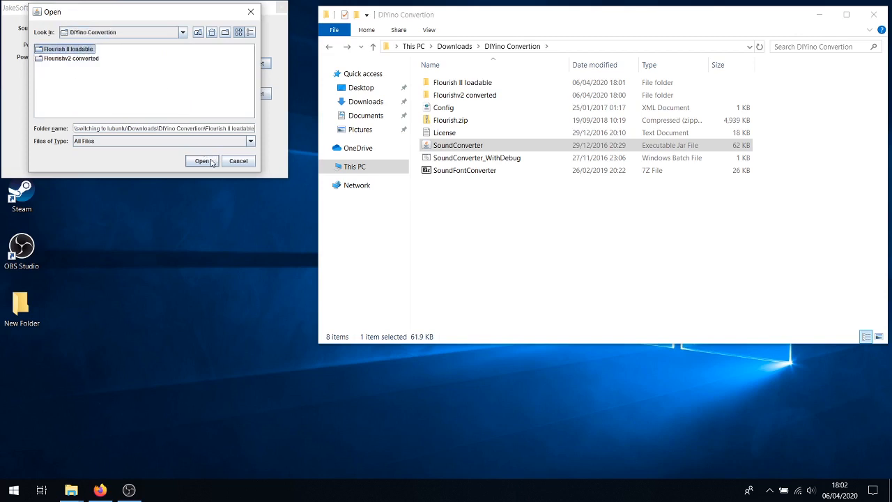
left_click(201, 160)
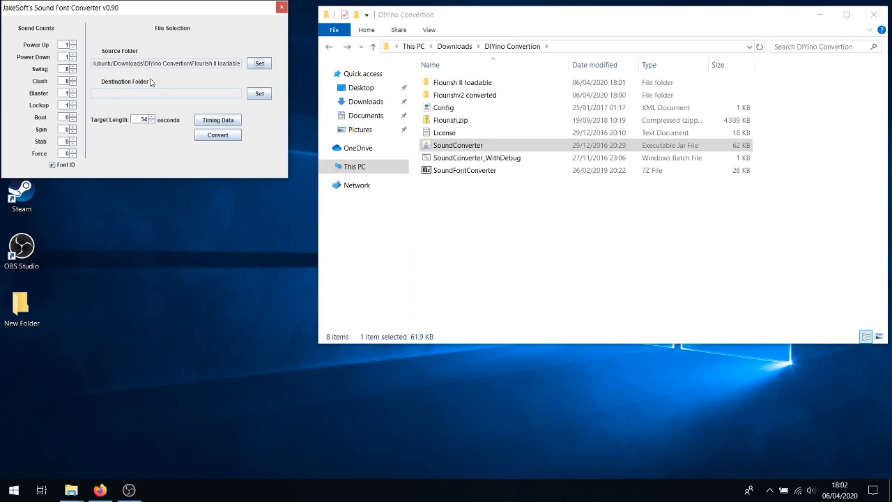
- Start choosing the converter's destination folder via the Look in location dropdown
left_click(258, 94)
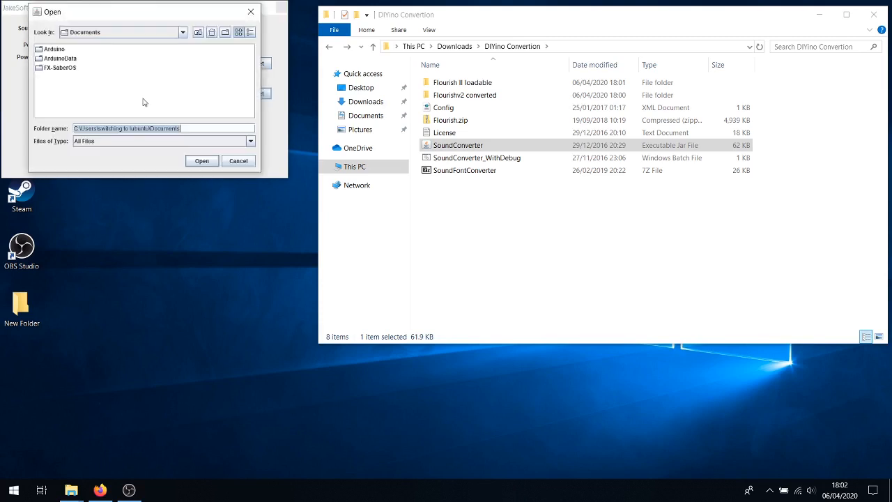
left_click(182, 32)
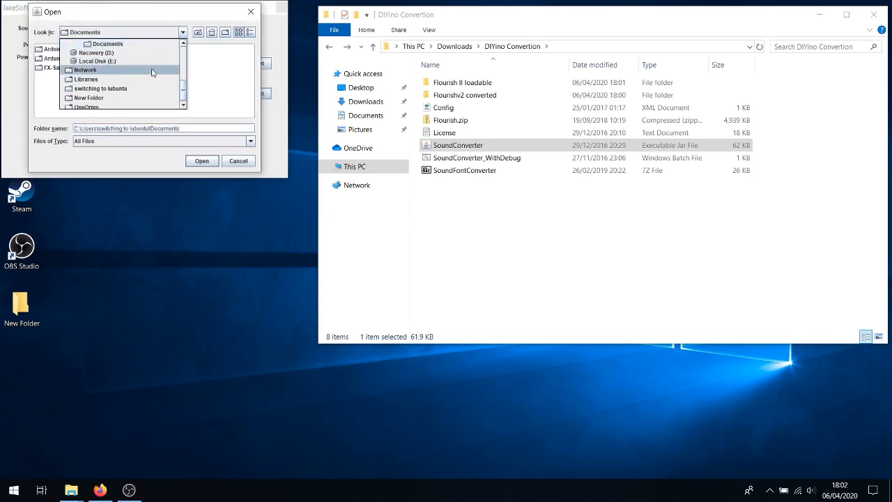
left_click(366, 101)
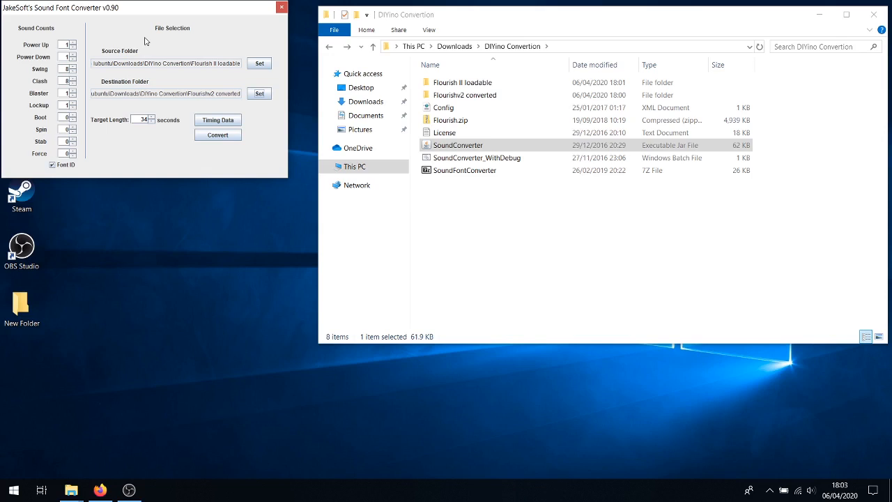
mouse_move(55, 35)
type("1")
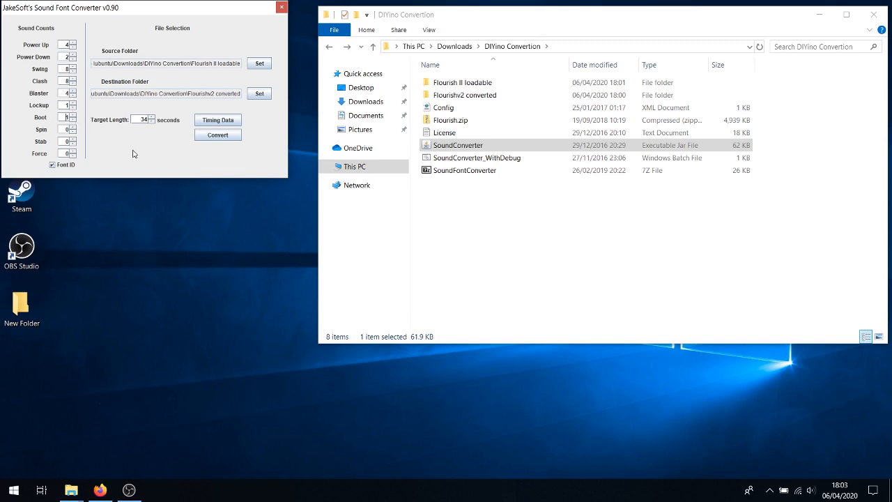
mouse_move(141, 154)
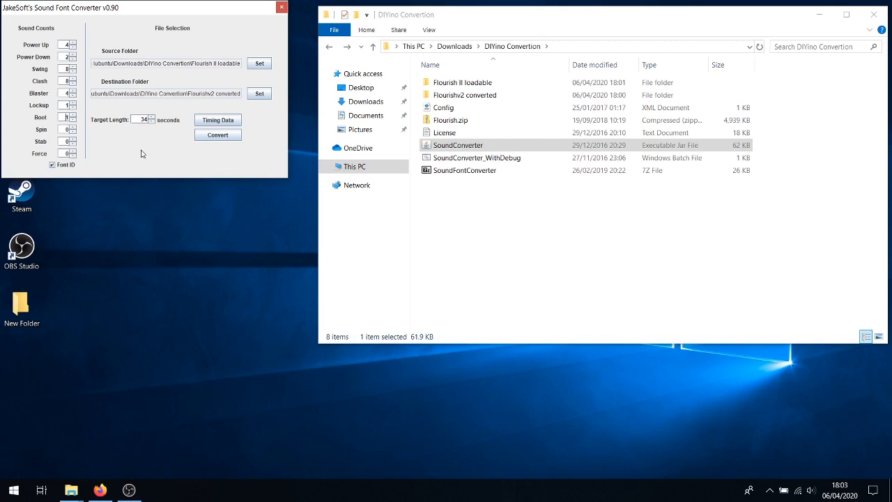
mouse_move(142, 156)
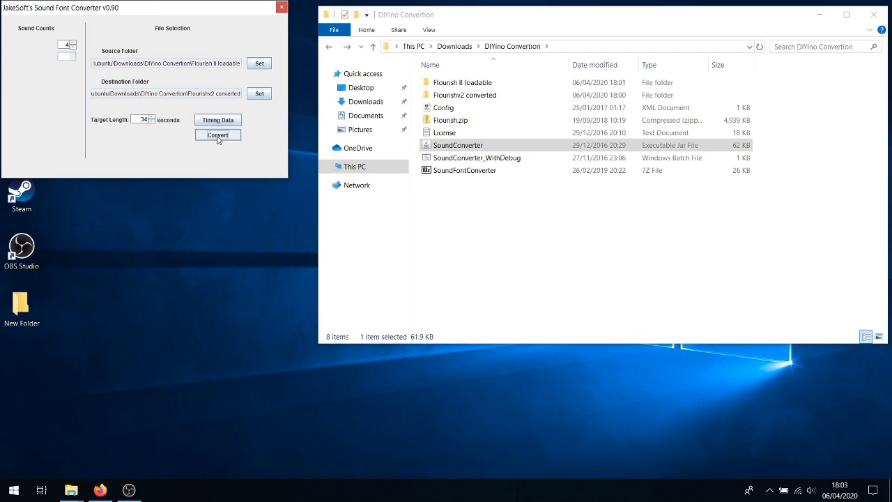
- Run the conversion, then open Flourishv2 converted and select its 30 converted files
left_click(217, 135)
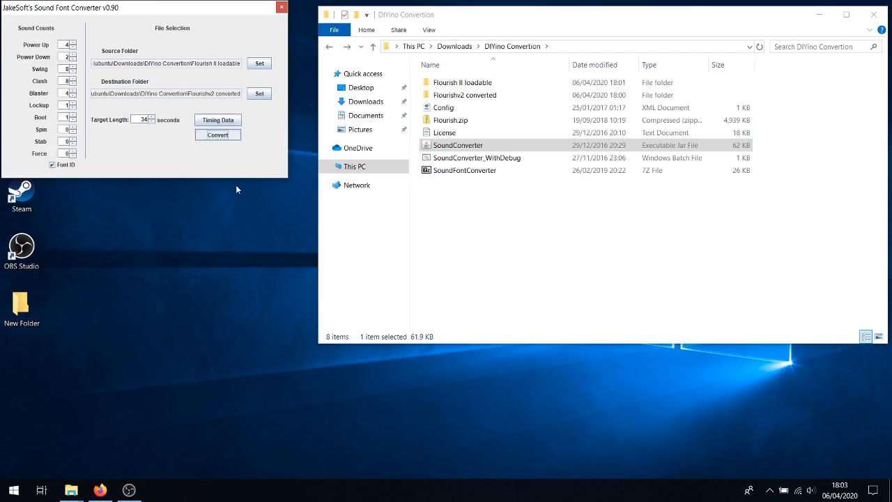
left_click(218, 135)
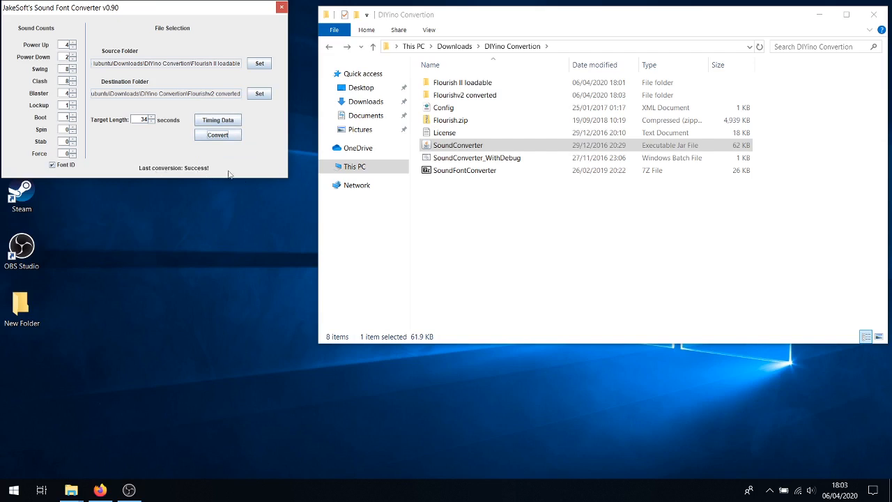
mouse_move(488, 77)
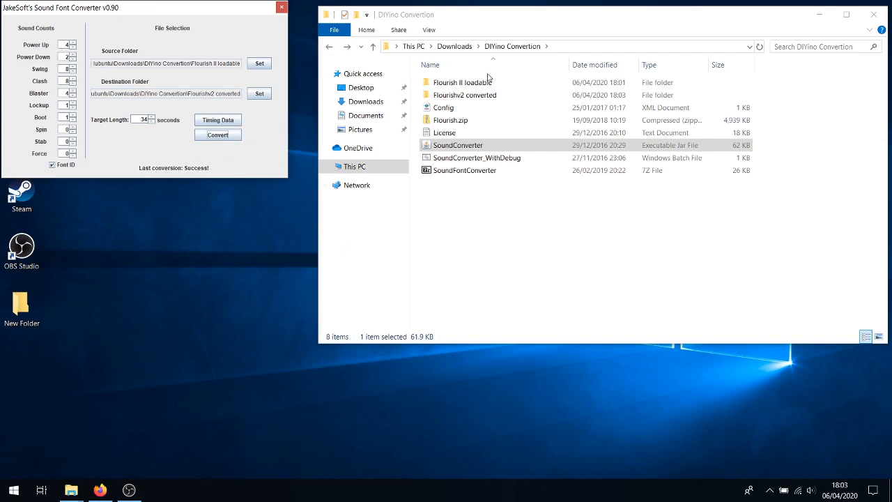
left_click(465, 95)
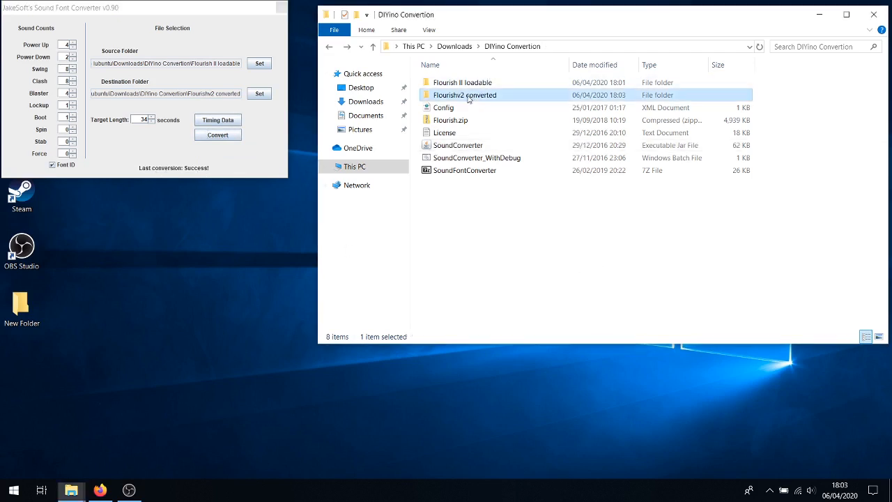
double_click(465, 95)
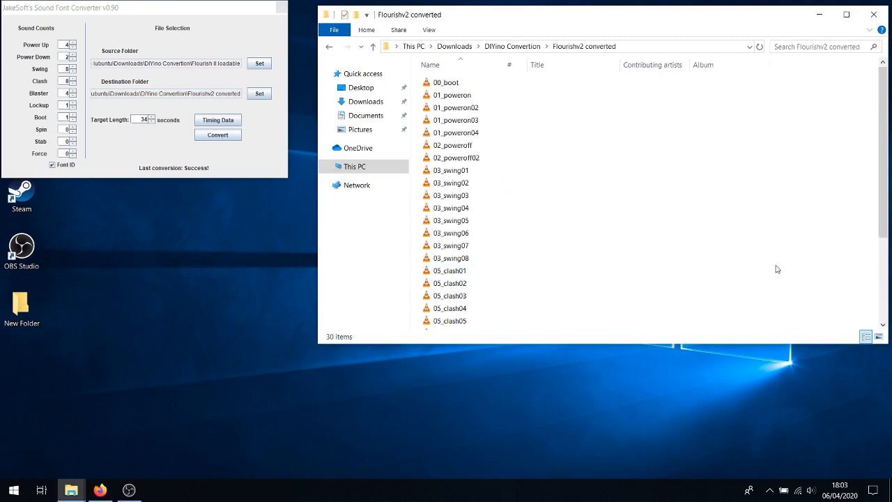
key("ctrl+a")
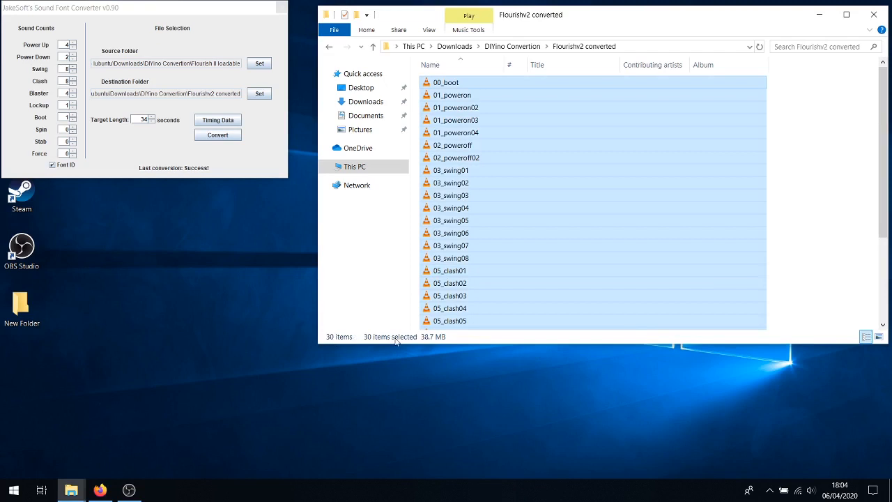
mouse_move(839, 226)
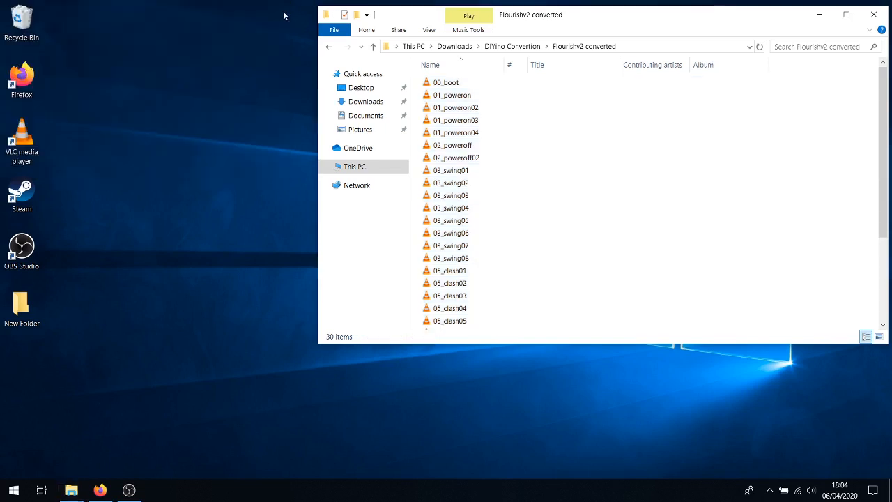
- Close the converter window and go back to the DIYino Convertion folder
left_click(451, 208)
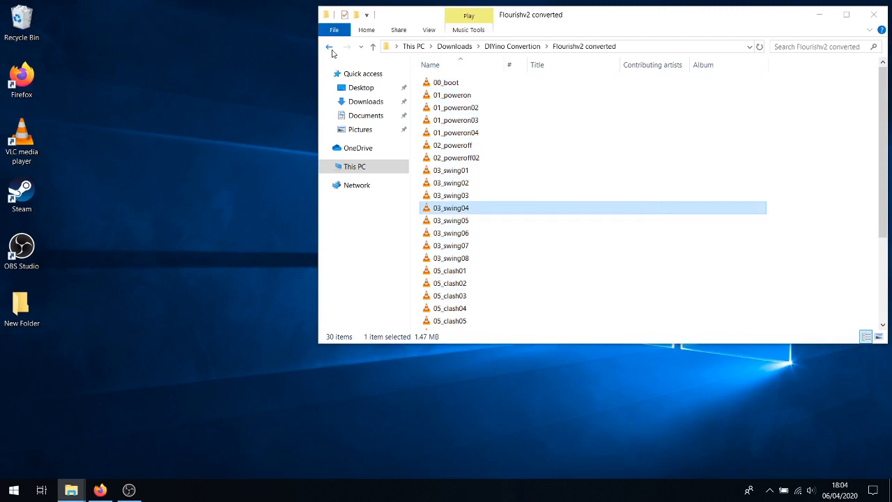
left_click(329, 46)
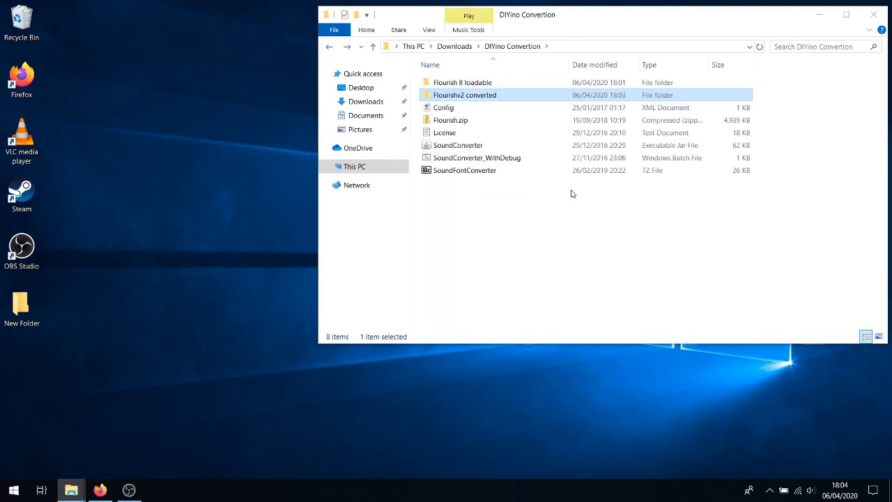
mouse_move(570, 192)
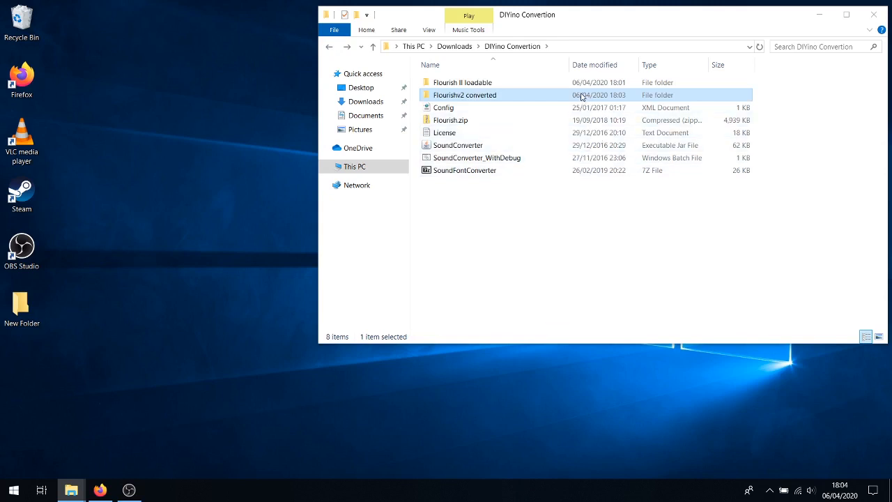
mouse_move(651, 264)
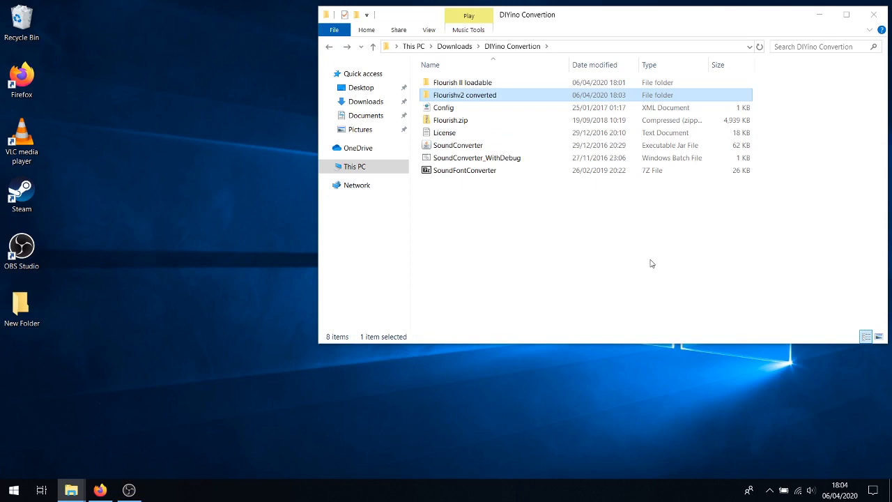
mouse_move(786, 59)
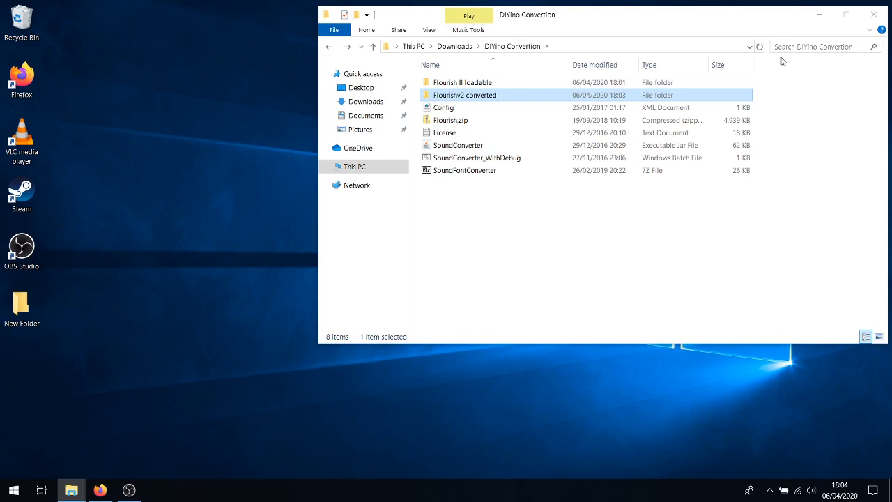
mouse_move(785, 61)
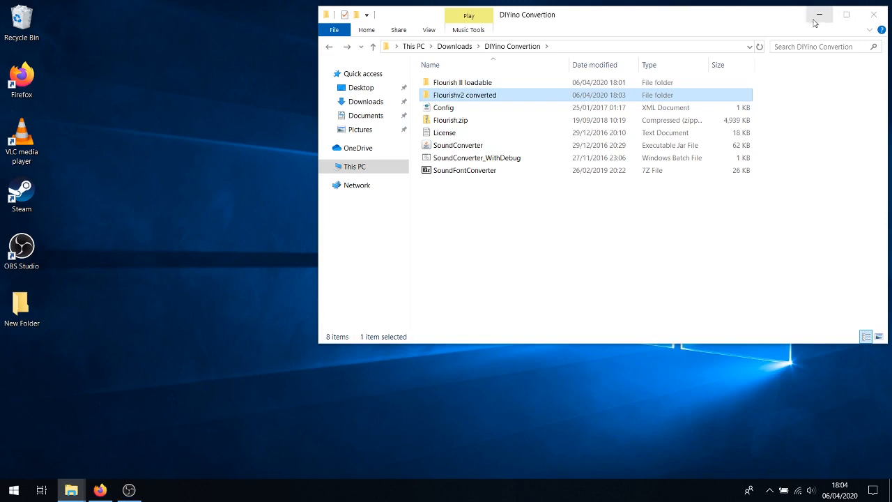
mouse_move(71, 490)
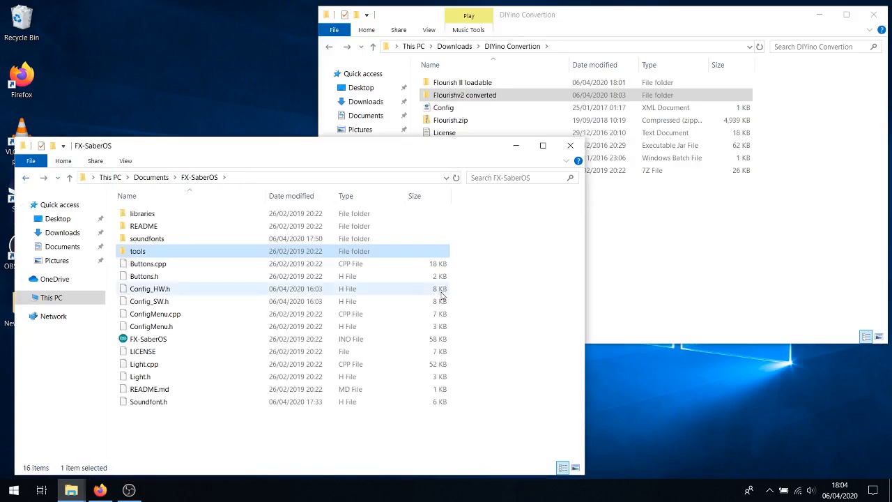
mouse_move(444, 296)
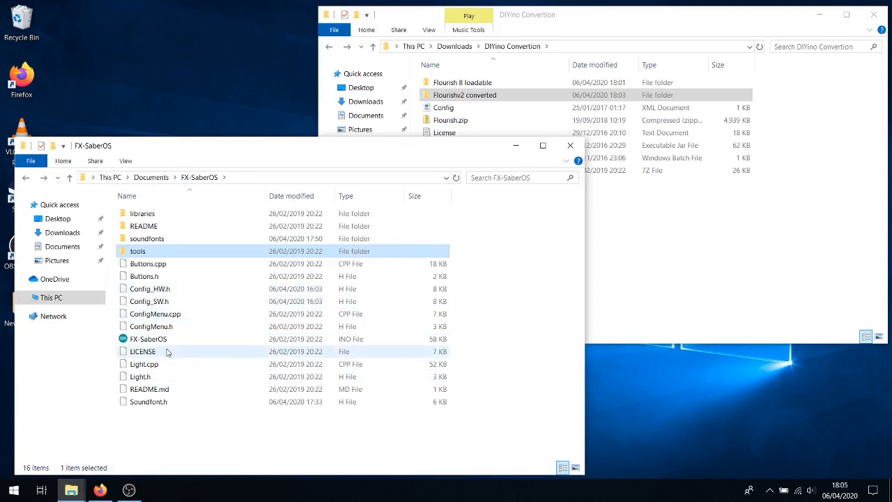
- Open the FX-SaberOS .ino sketch file in Arduino IDE
left_click(149, 339)
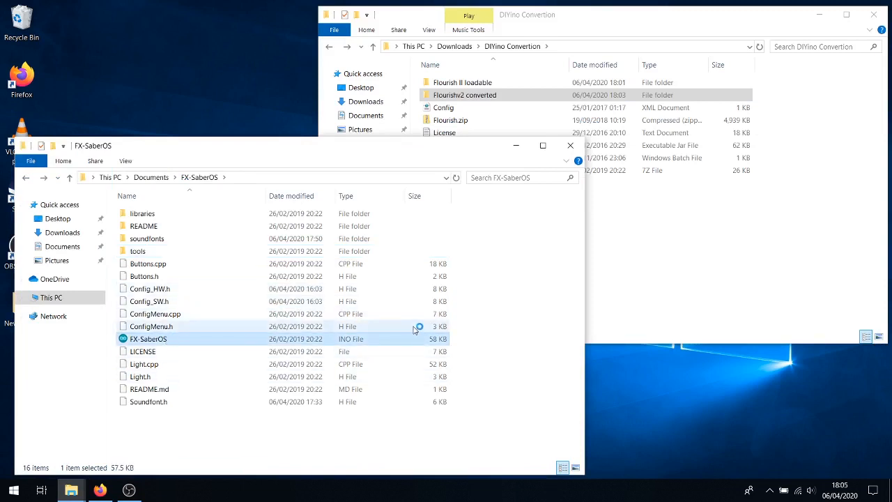
double_click(148, 338)
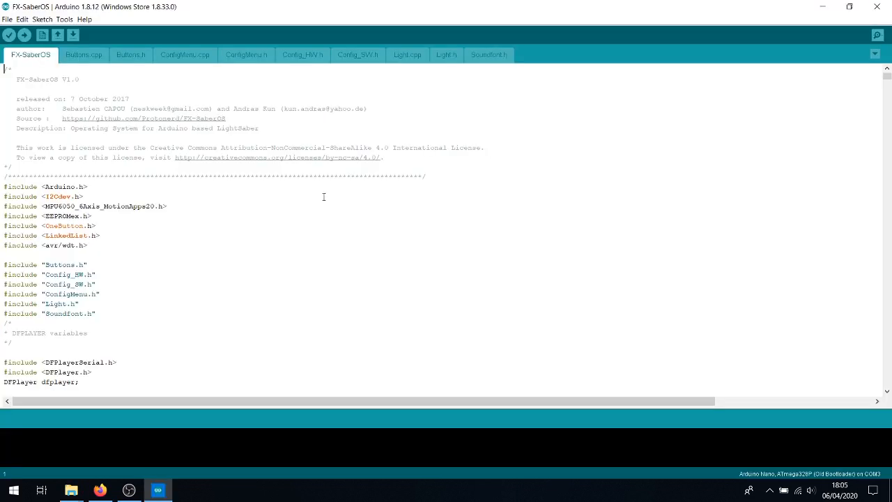
mouse_move(495, 57)
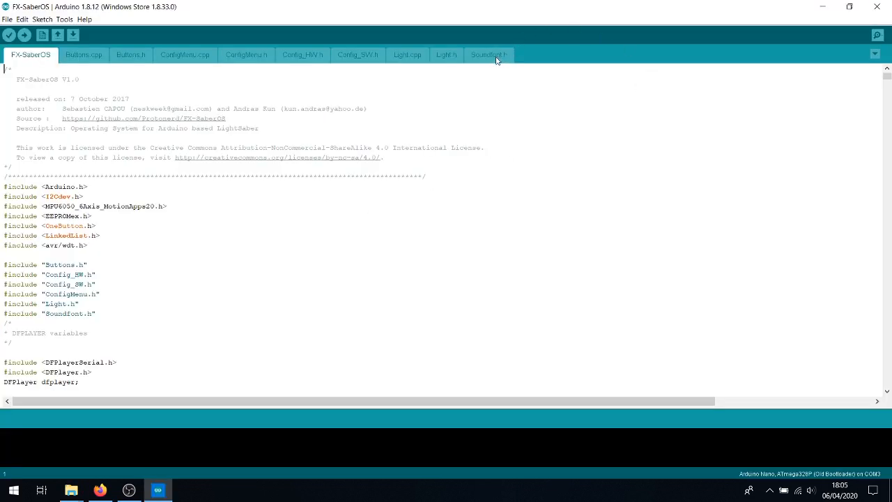
- In the Soundfont.h tab, change SOUNDFONT_QUANTITY from 5 to 6
left_click(489, 55)
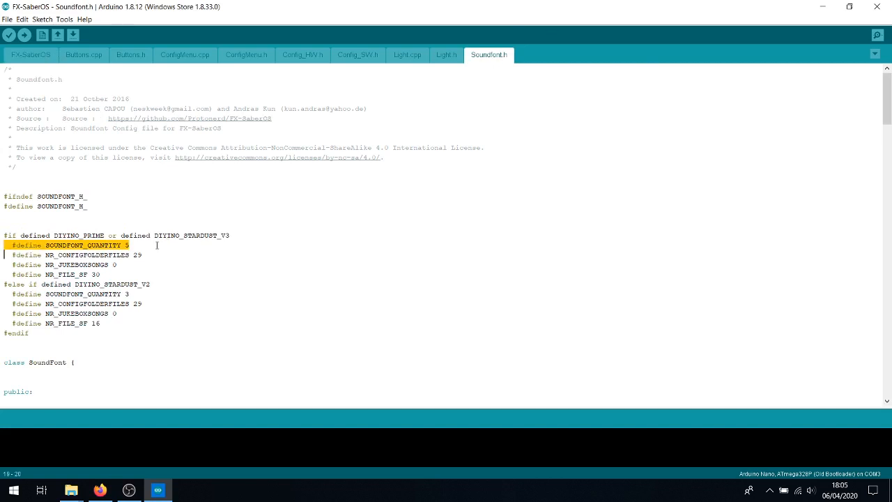
mouse_move(156, 245)
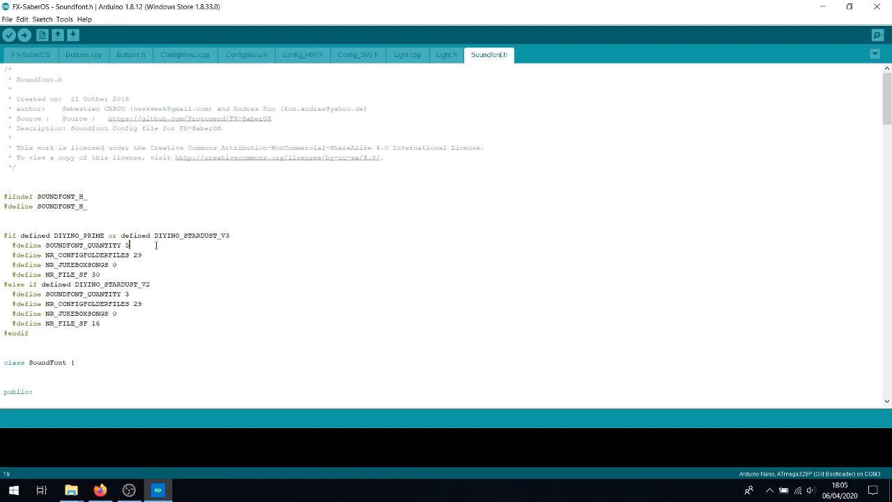
key("Backspace")
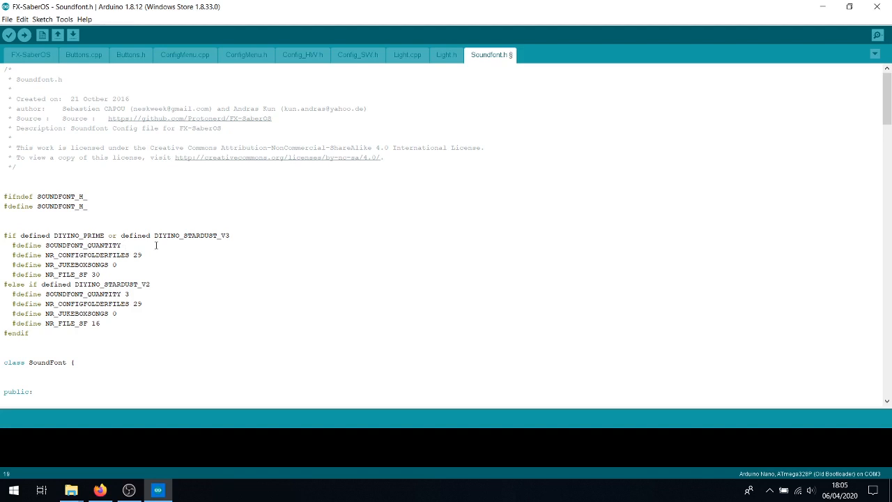
type("6")
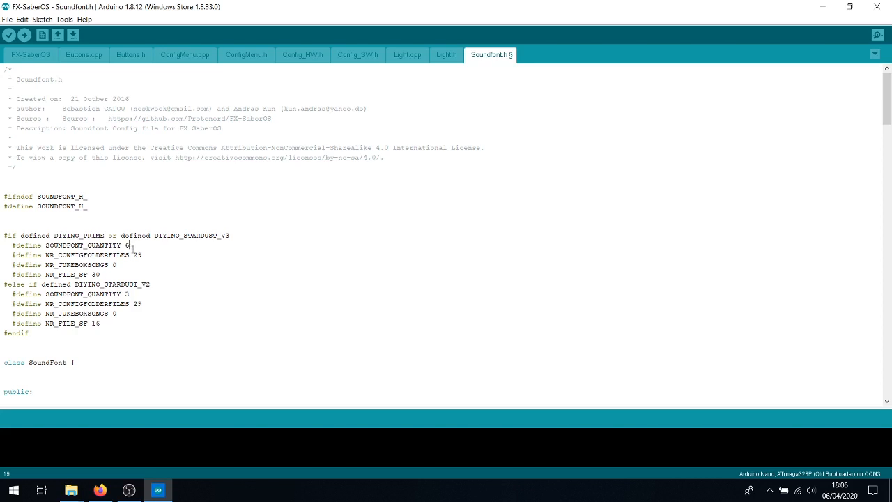
- Duplicate the case 4 block as case 5 for directory 06, then verify the sketch
scroll("down", 3)
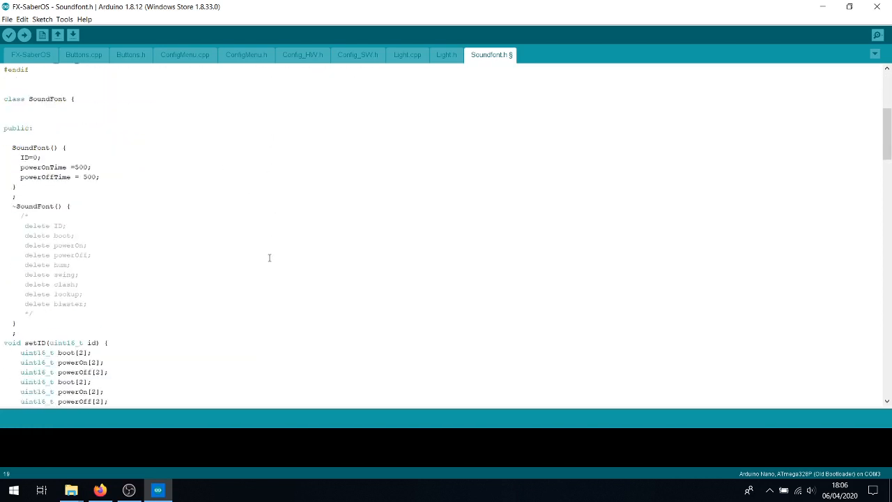
scroll("down", 3)
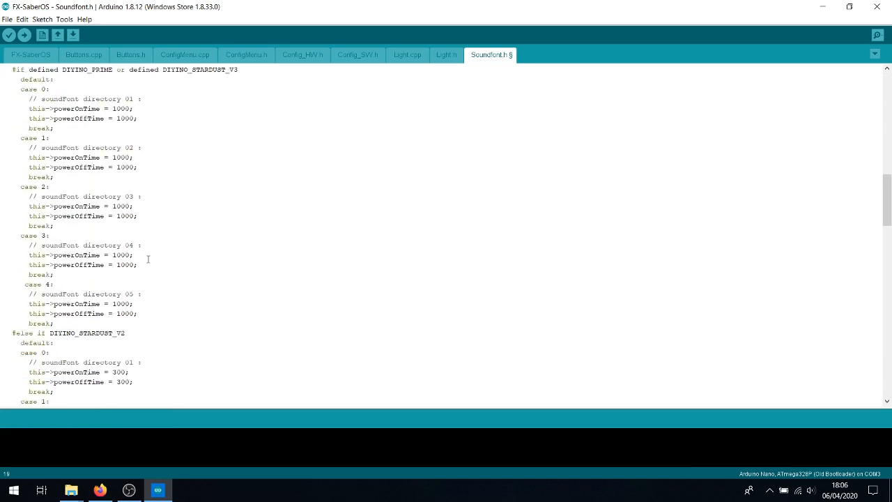
scroll("down", 3)
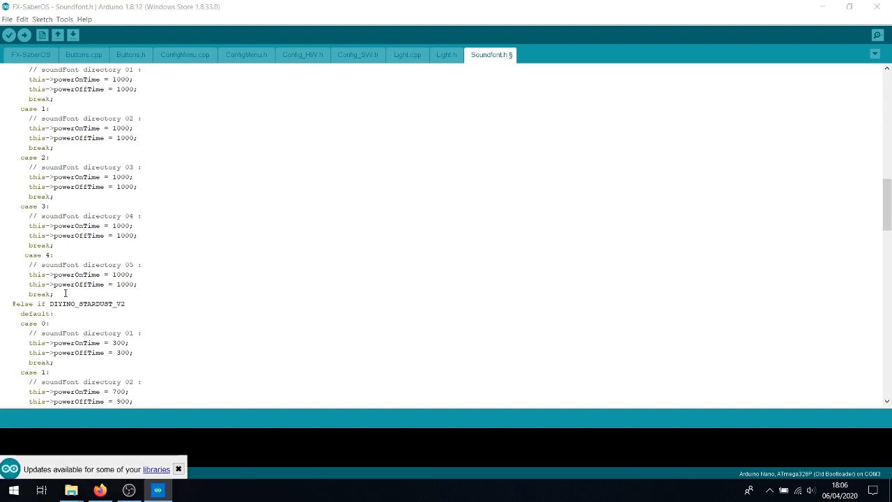
left_click_drag(23, 255, 69, 284)
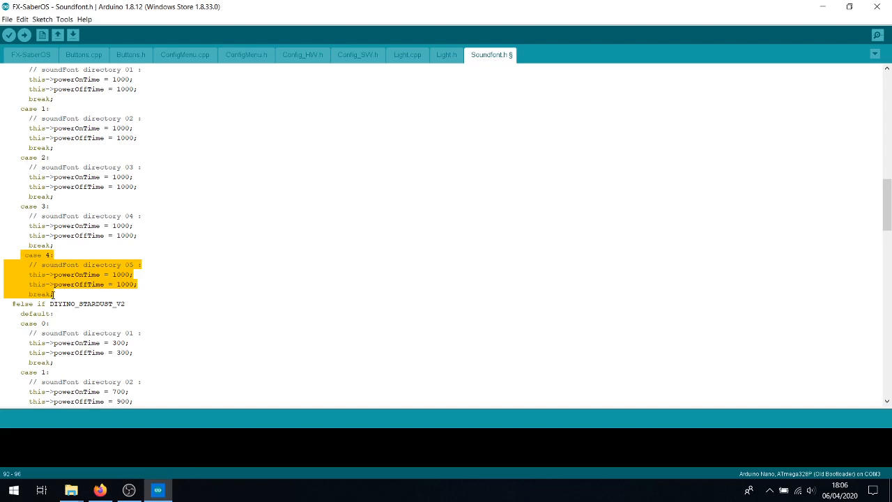
right_click(55, 284)
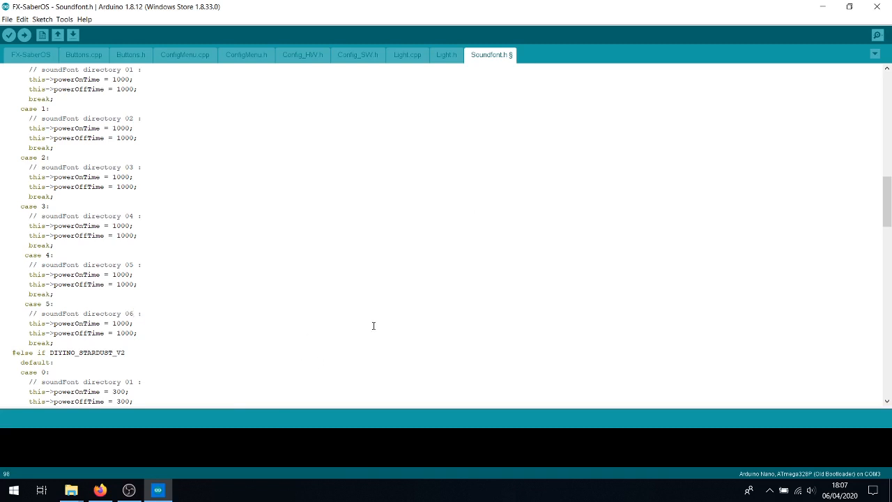
left_click(8, 35)
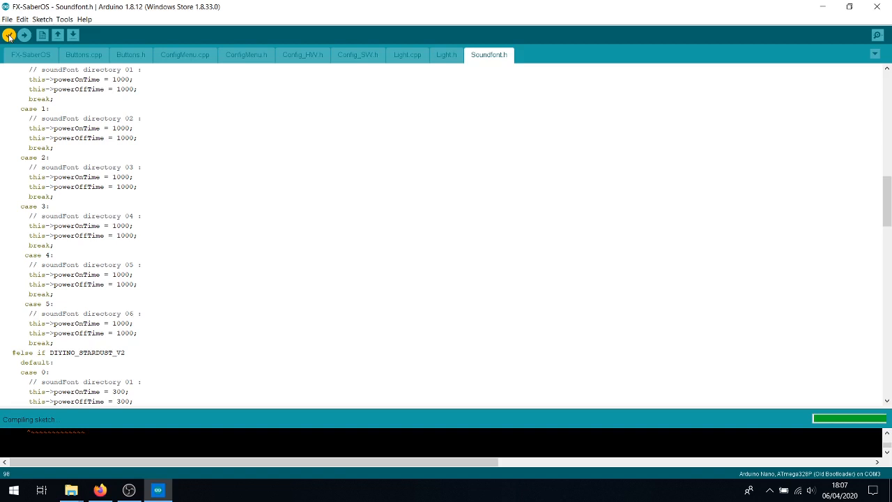
left_click(134, 313)
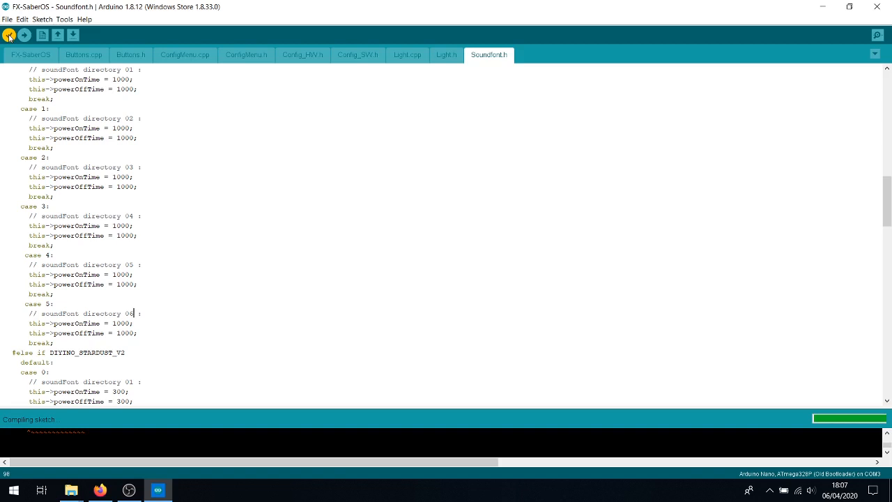